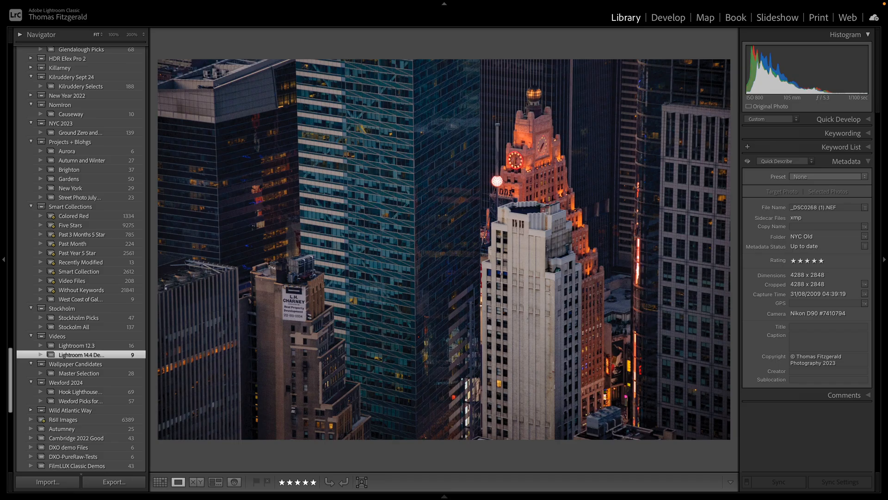
Step: Switch to the Develop module with the New York skyscraper photo selected
click(668, 18)
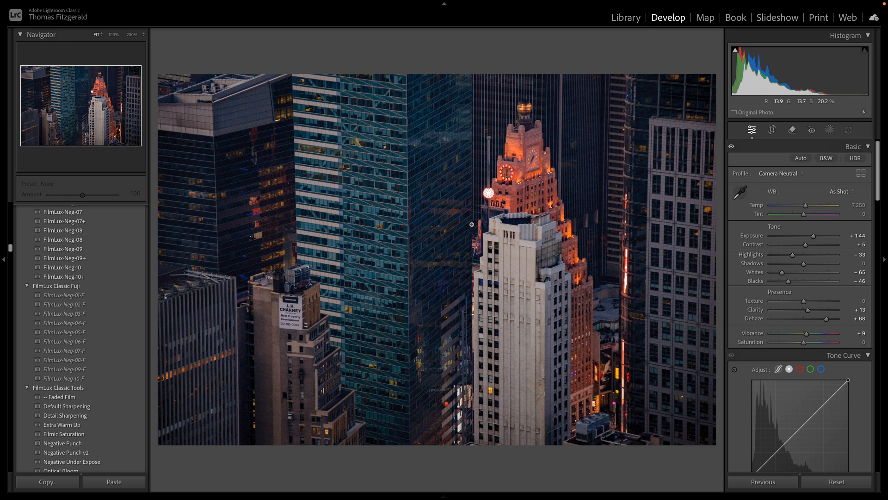
mouse_move(470, 224)
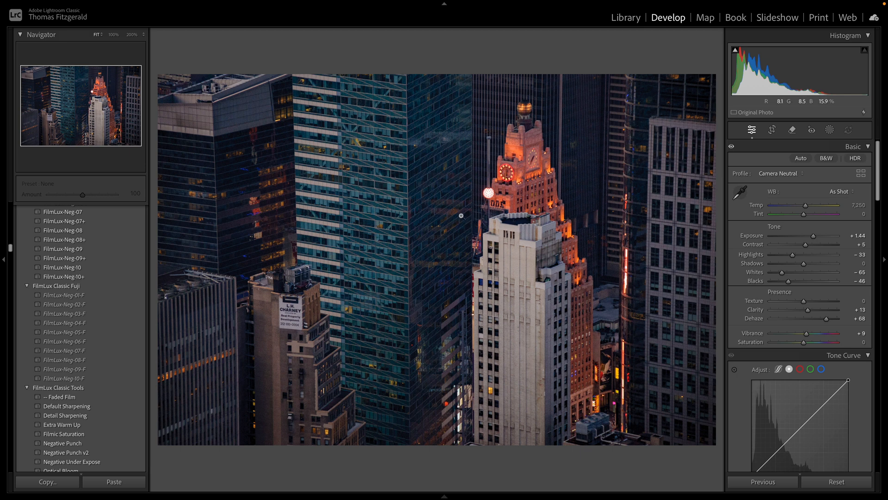
Step: Open the photo's context menu and dismiss the notice that Enhance features moved
right_click(409, 211)
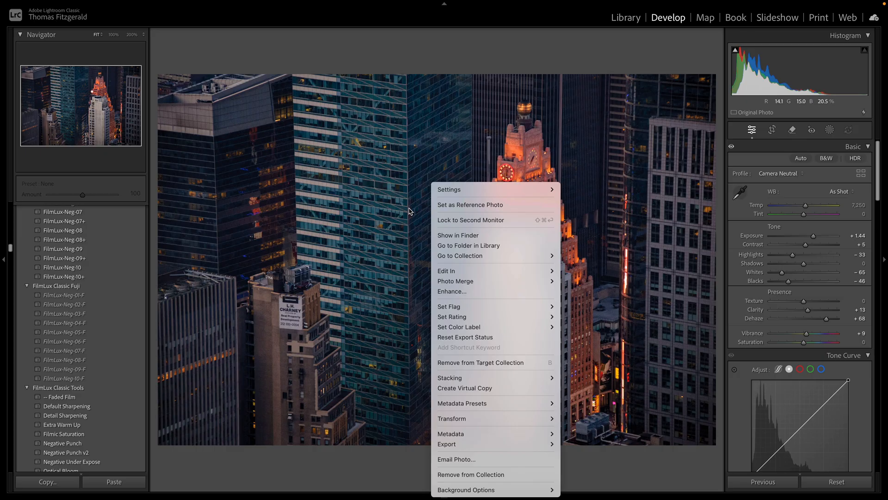
mouse_move(495, 291)
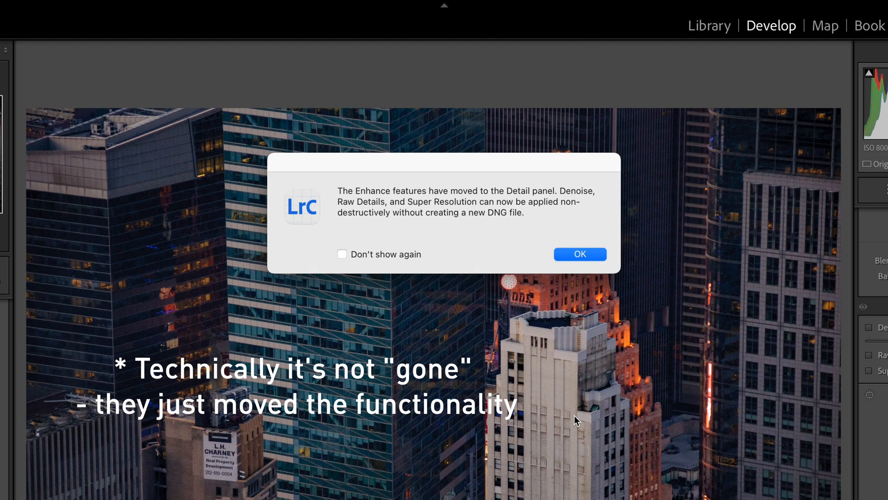
click(580, 254)
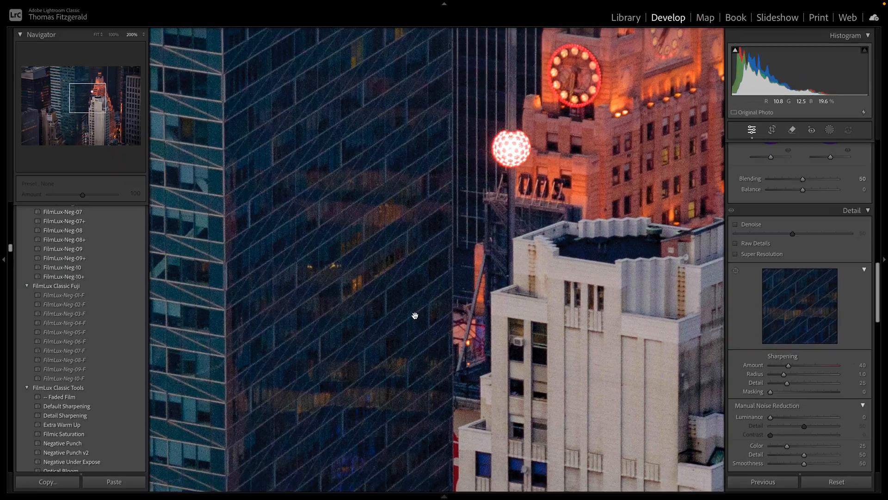
mouse_move(360, 270)
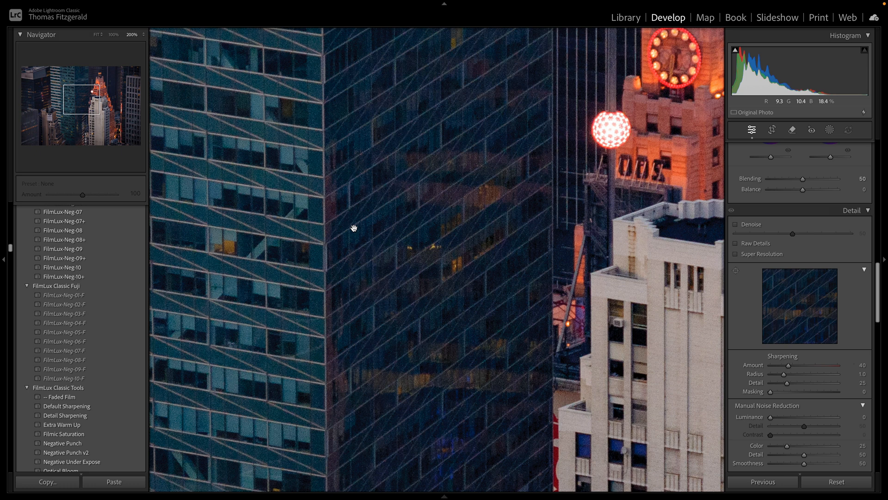
mouse_move(291, 235)
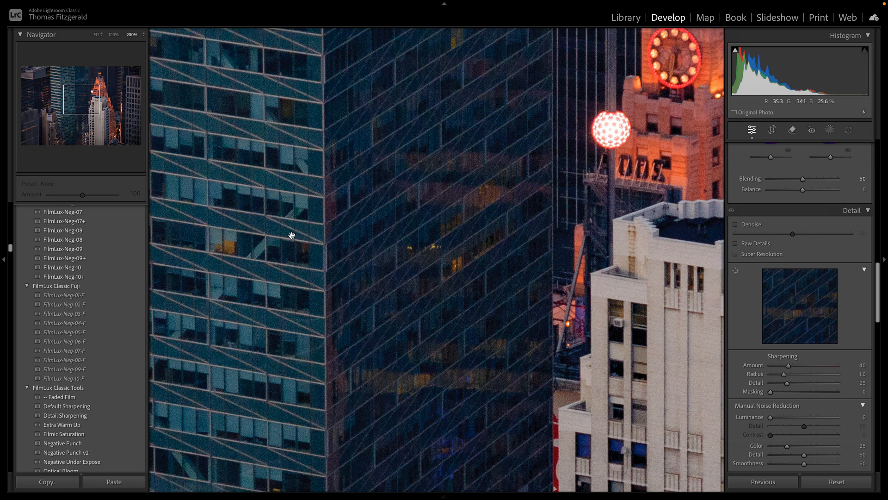
mouse_move(694, 256)
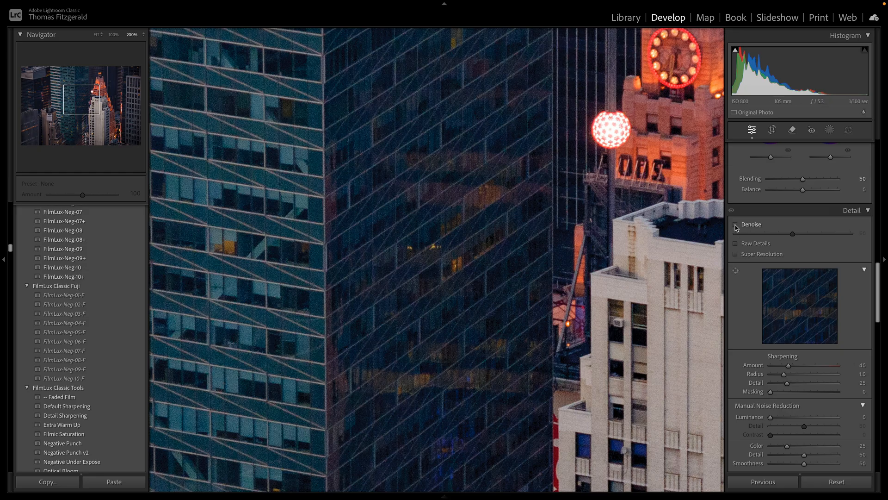
Step: Enable Denoise in the Detail panel and raise its amount to 64
click(735, 225)
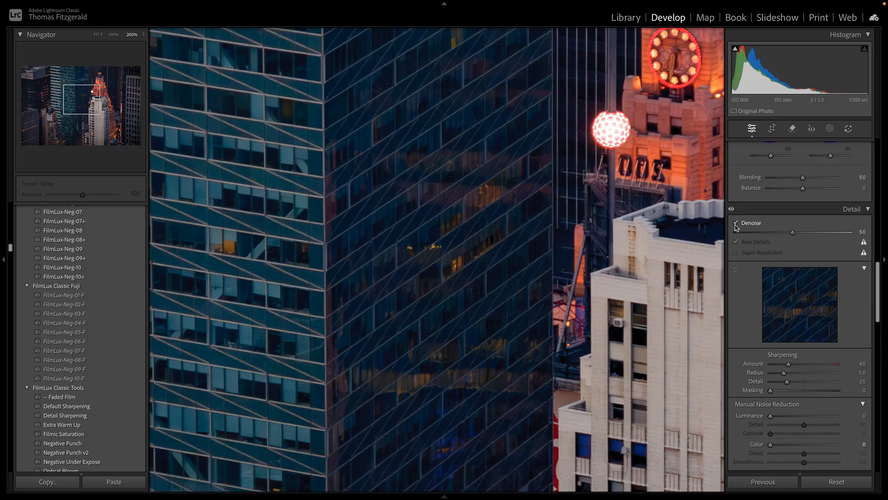
click(736, 223)
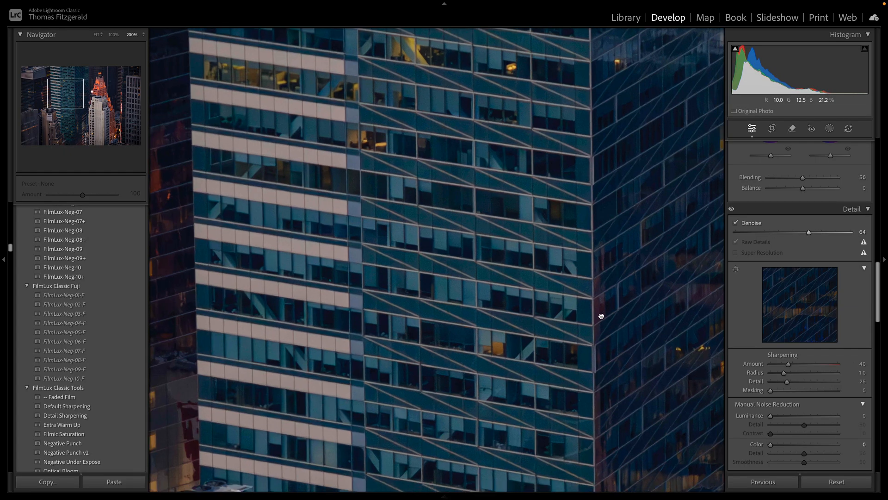
Step: Fit the skyscraper photo to view and dismiss the Super Resolution unavailable notice
click(97, 34)
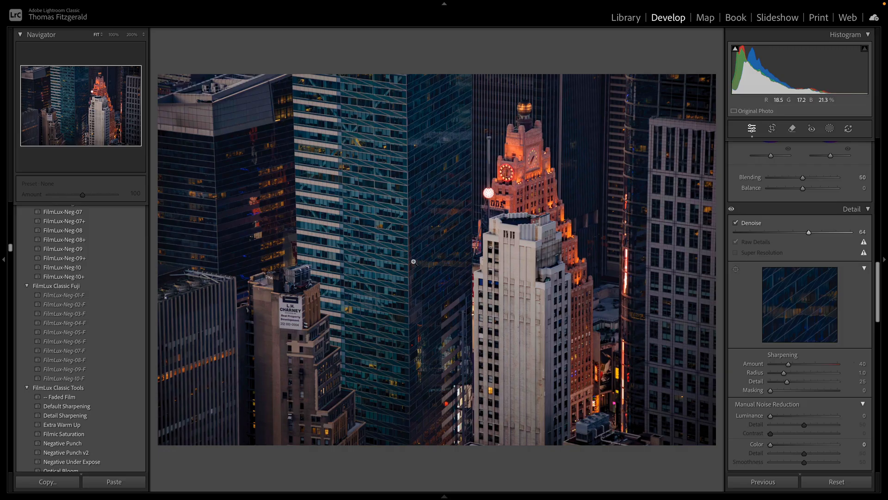
mouse_move(464, 245)
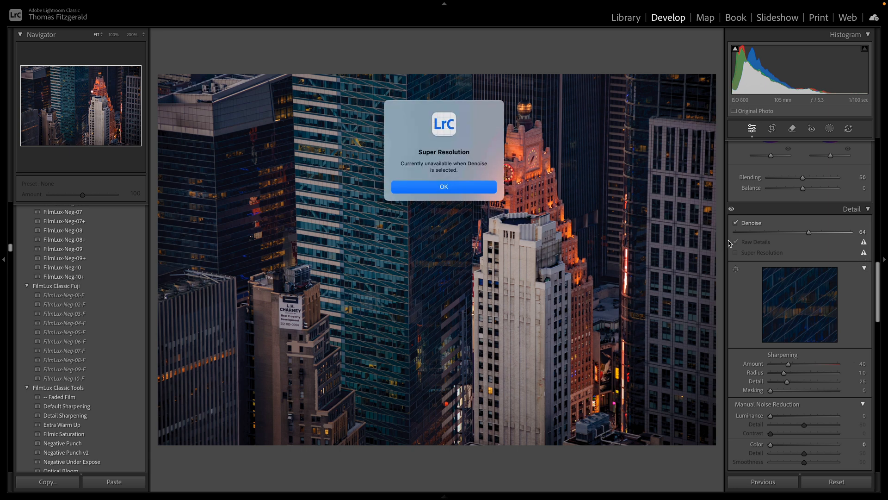
click(444, 186)
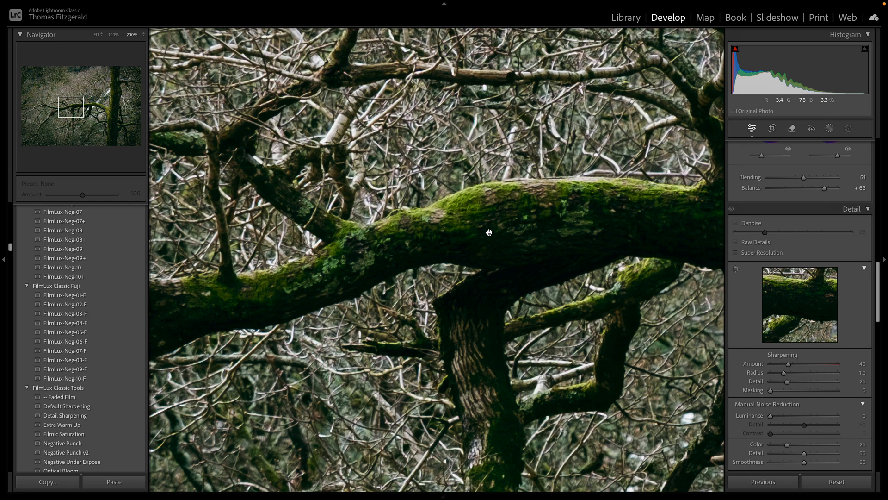
mouse_move(598, 242)
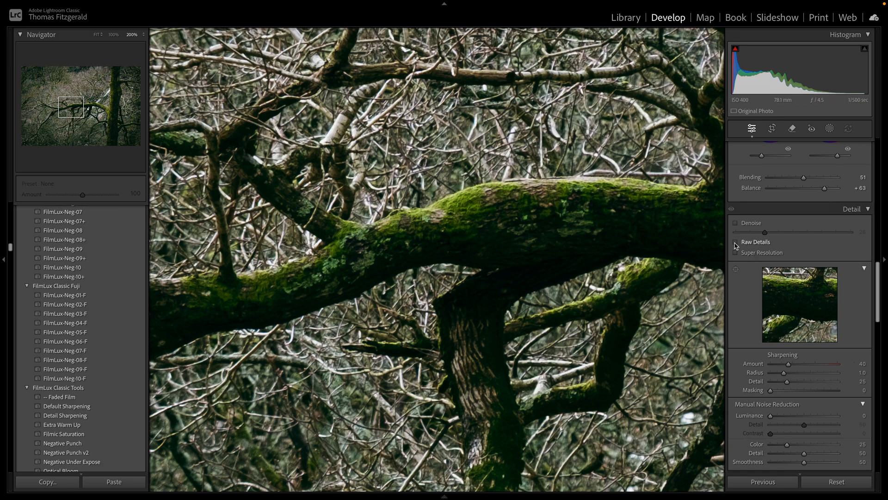
Step: Turn on Raw Details for the mossy tree branch photo, leaving Denoise off
click(737, 241)
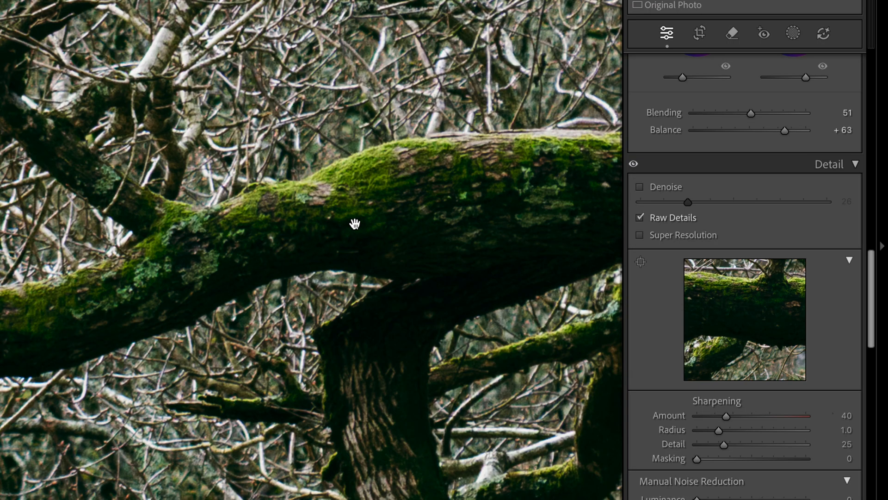
mouse_move(335, 221)
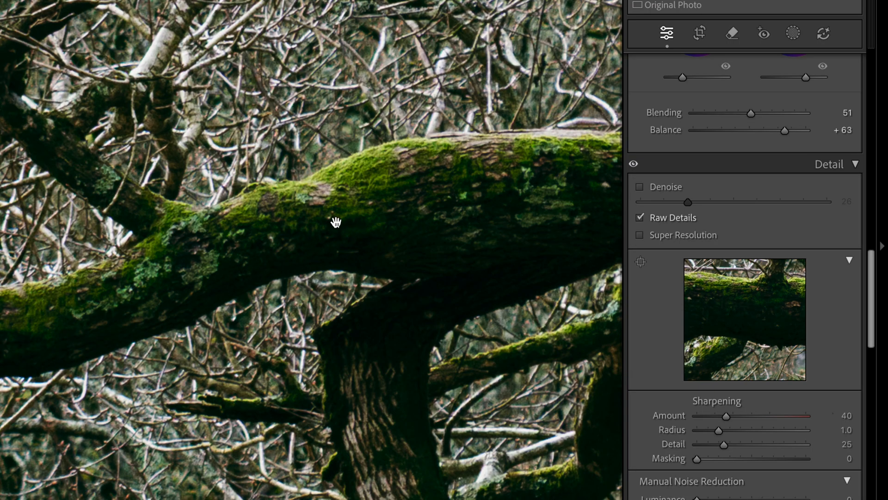
mouse_move(328, 194)
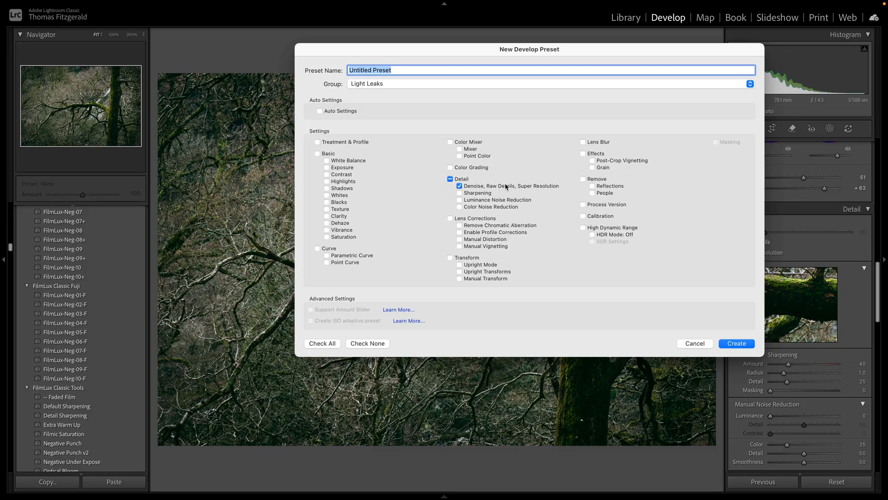
Step: Create the Fuji Import develop preset in the Fuji Quick Select group with AI detail settings
click(750, 83)
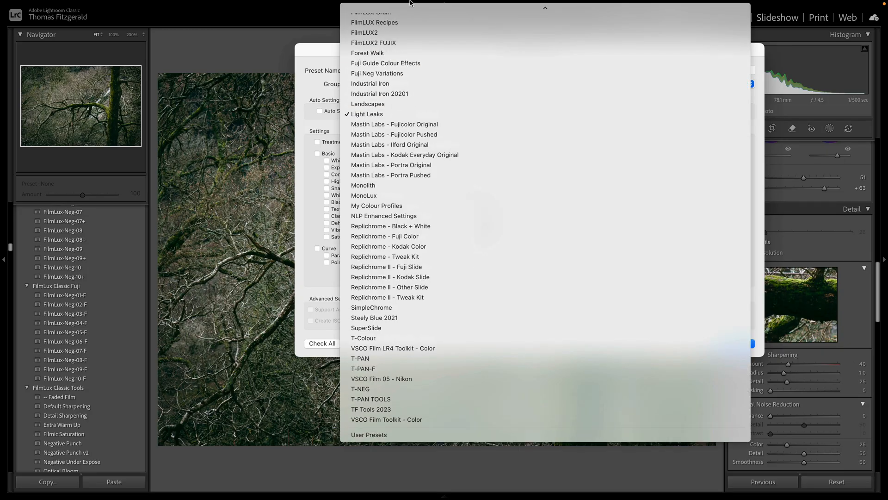
scroll(up, 3)
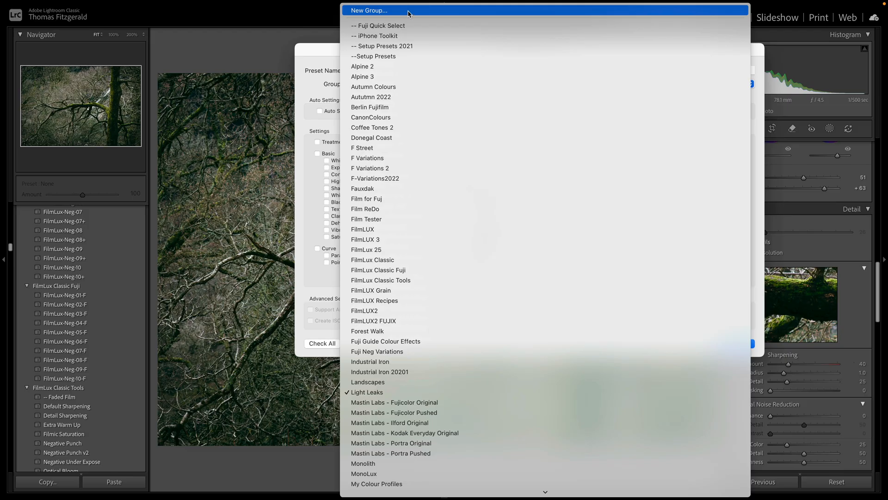
click(379, 26)
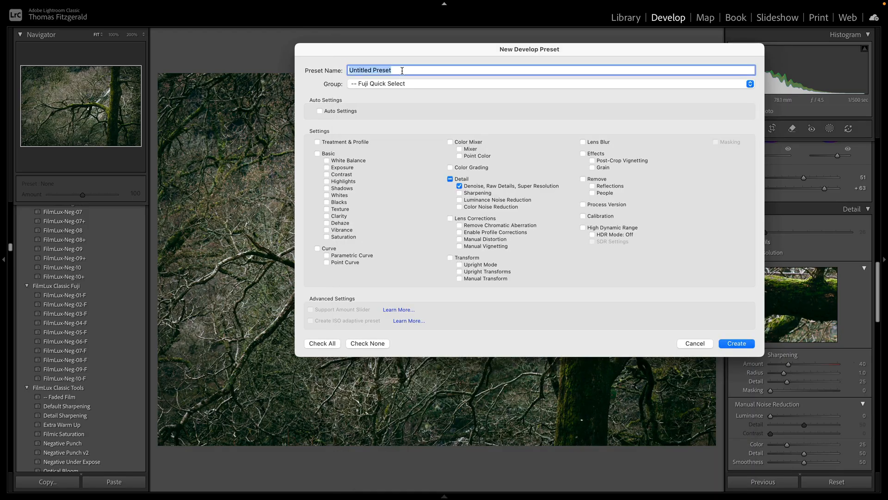
text(Fuji Im)
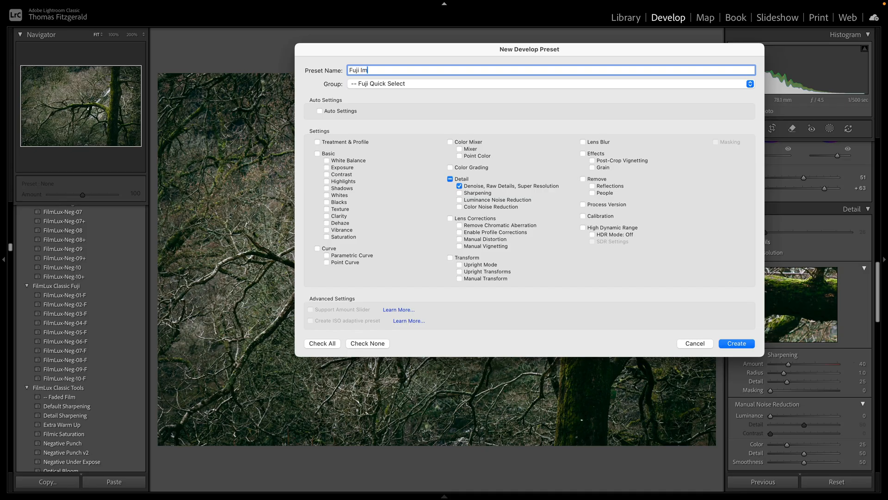
text(port)
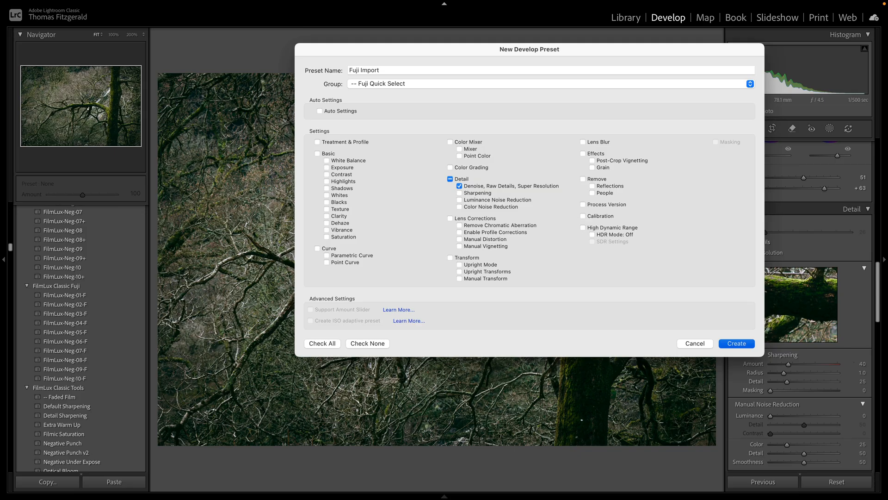
click(736, 343)
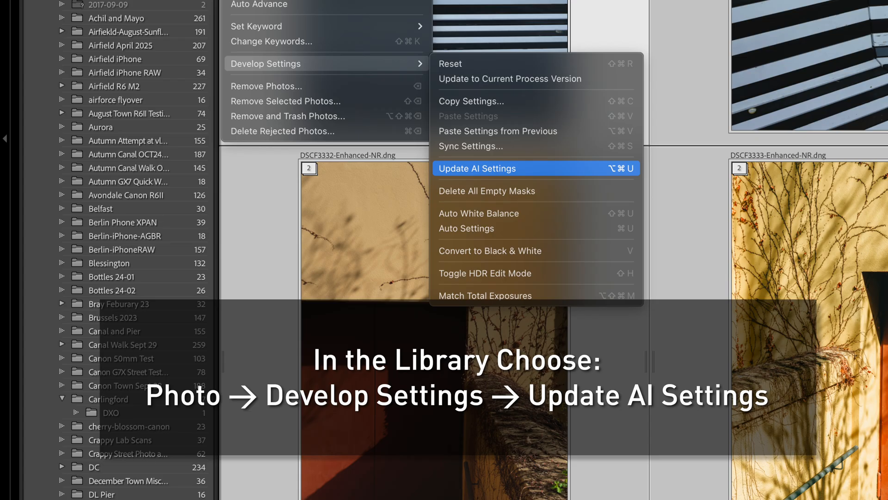
click(476, 168)
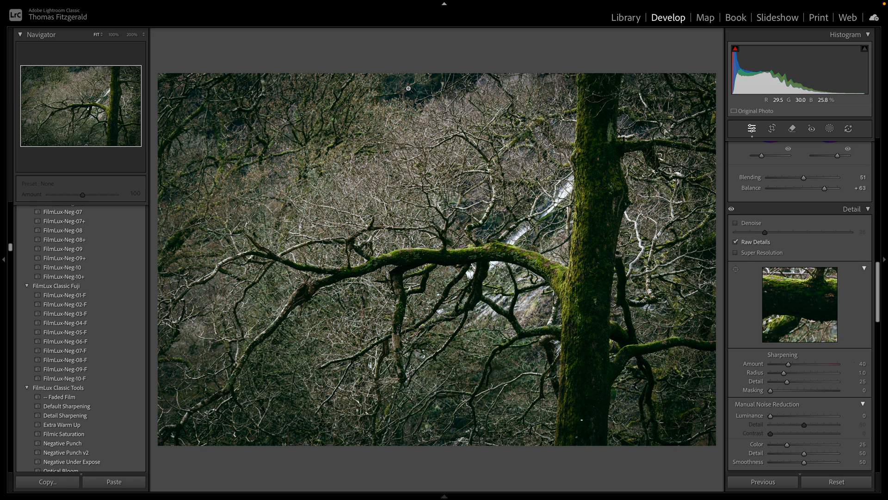
Step: Open the gorilla window photo from the Library in Develop with the Remove tool
click(626, 18)
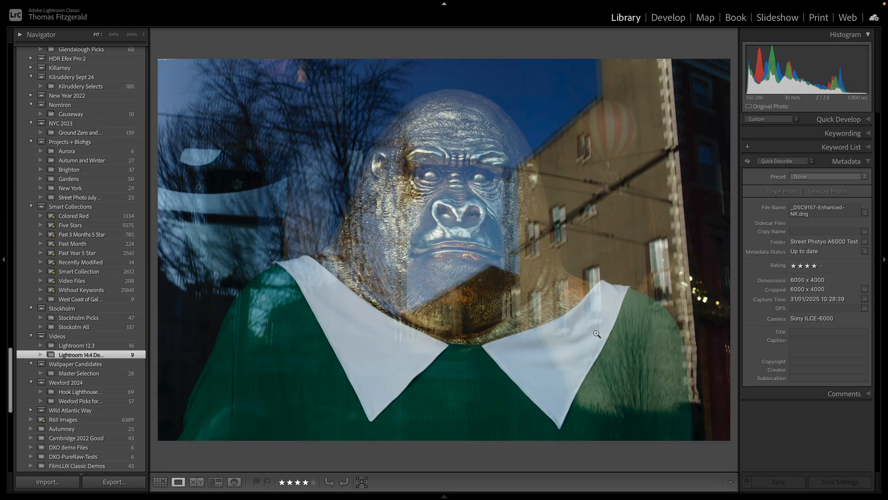
click(668, 18)
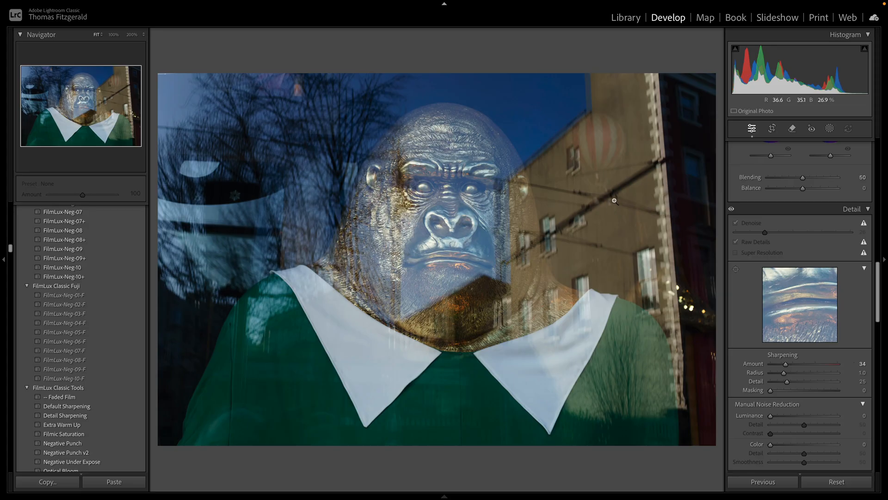
mouse_move(622, 144)
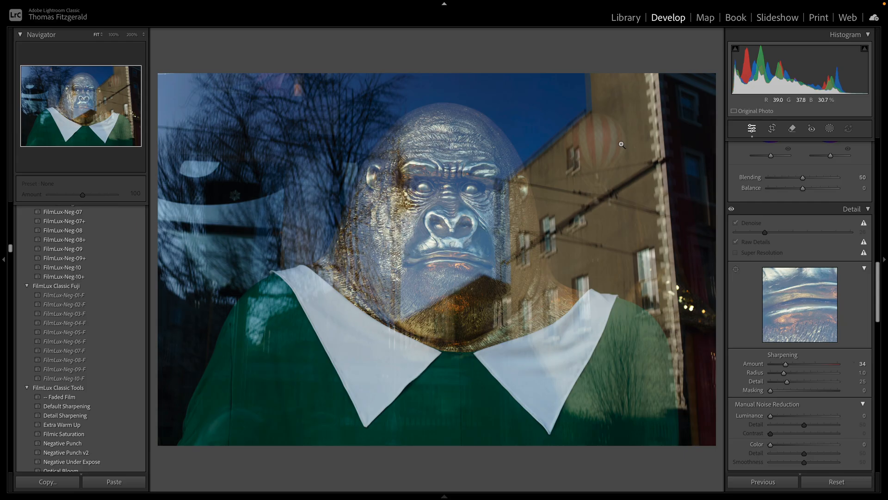
click(793, 128)
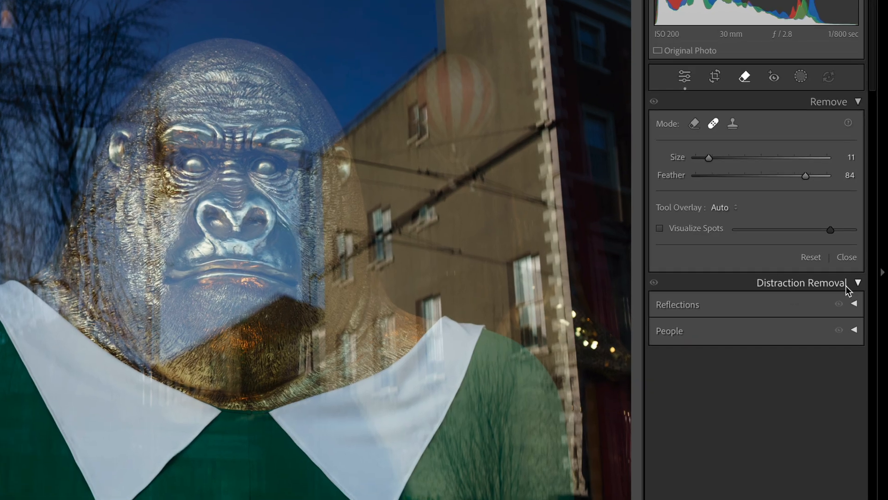
mouse_move(703, 323)
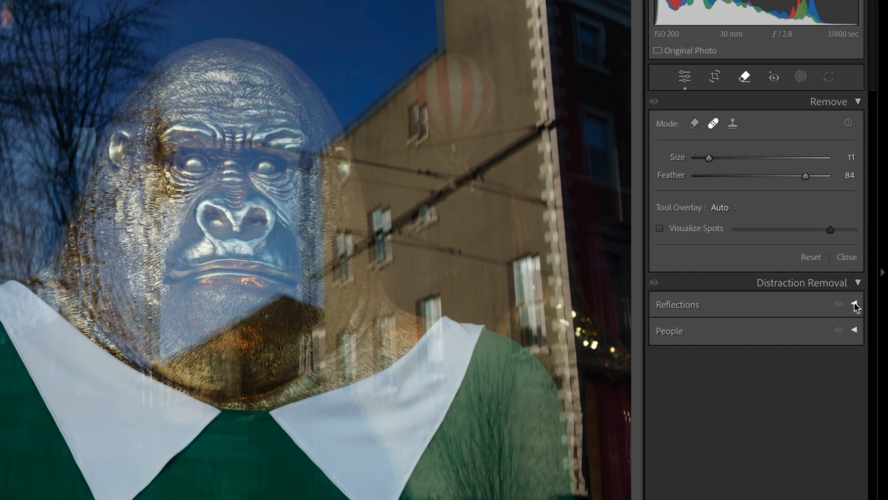
Step: Apply Reflections distraction removal to the gorilla photo, keeping Standard quality
click(856, 304)
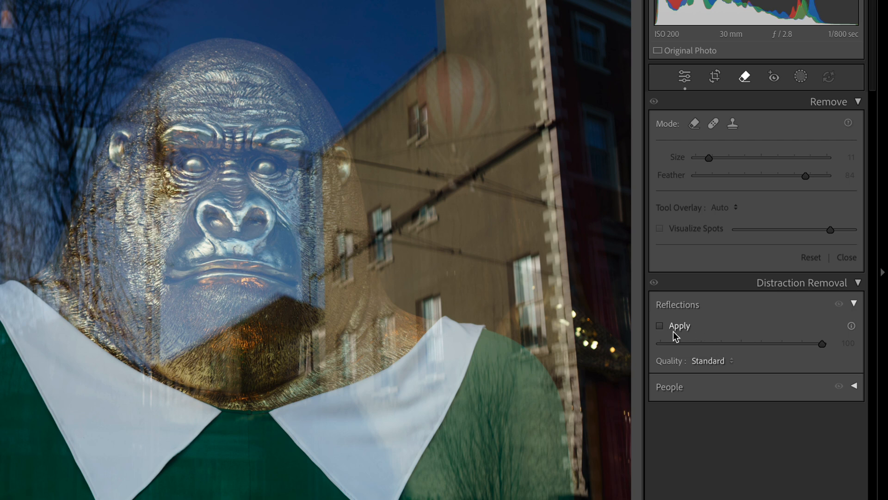
click(660, 326)
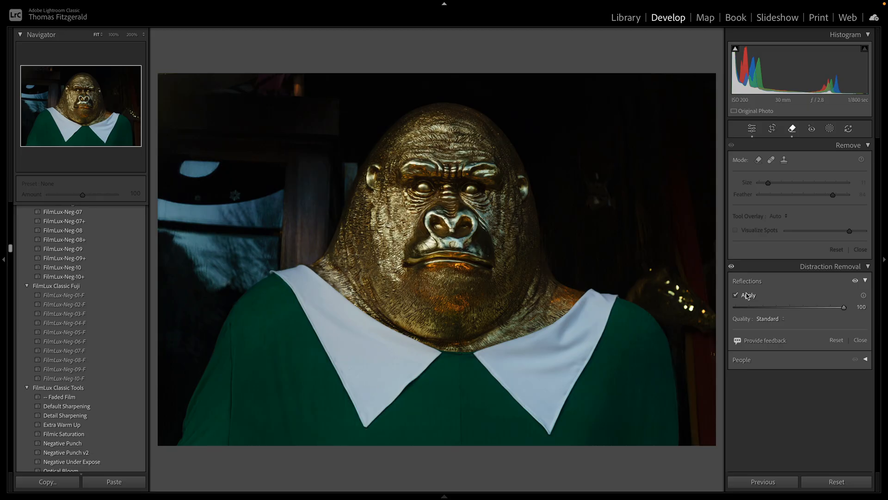
mouse_move(777, 323)
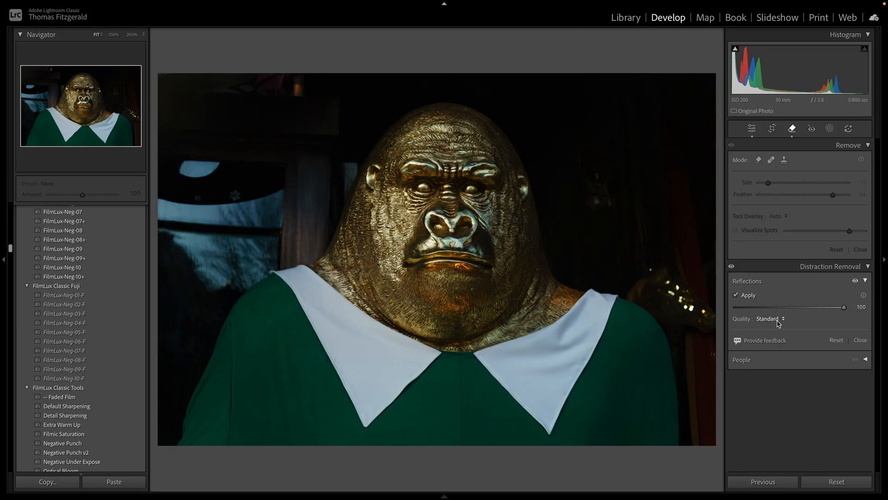
click(768, 318)
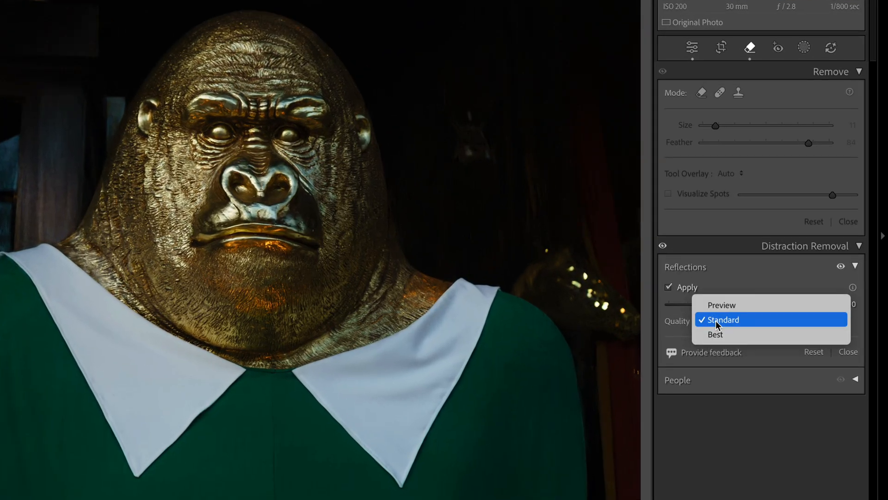
mouse_move(785, 328)
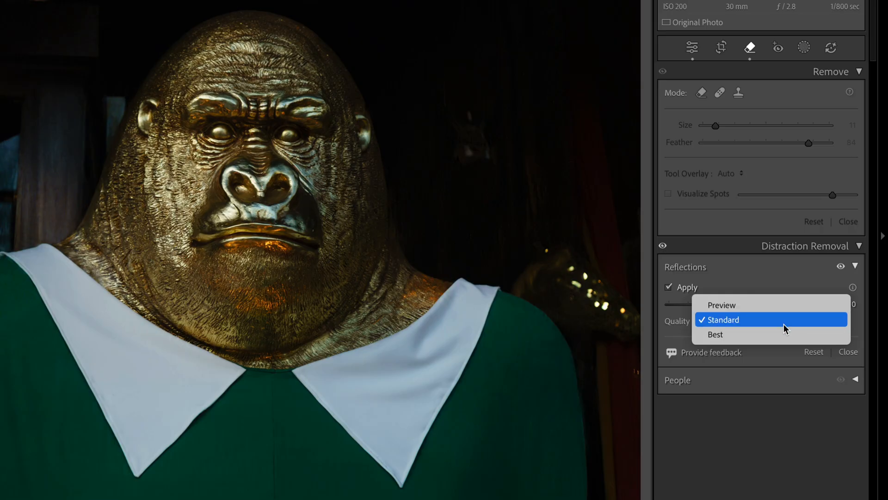
mouse_move(764, 323)
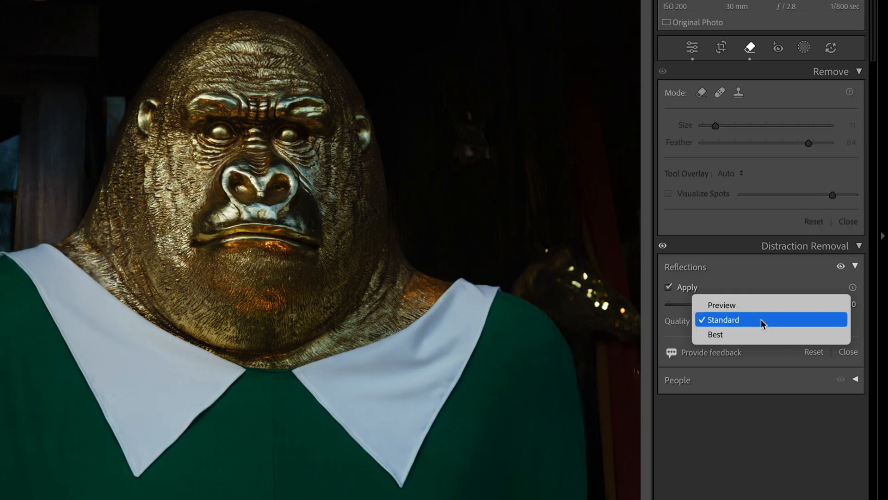
mouse_move(752, 334)
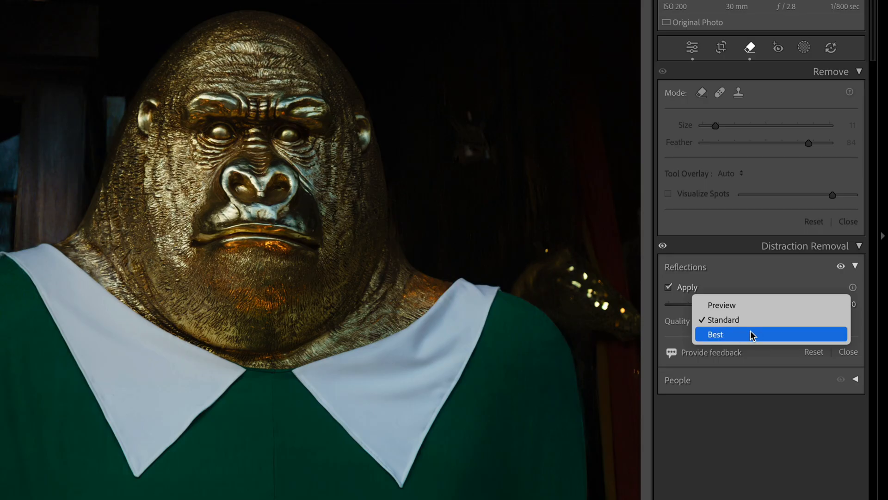
mouse_move(671, 315)
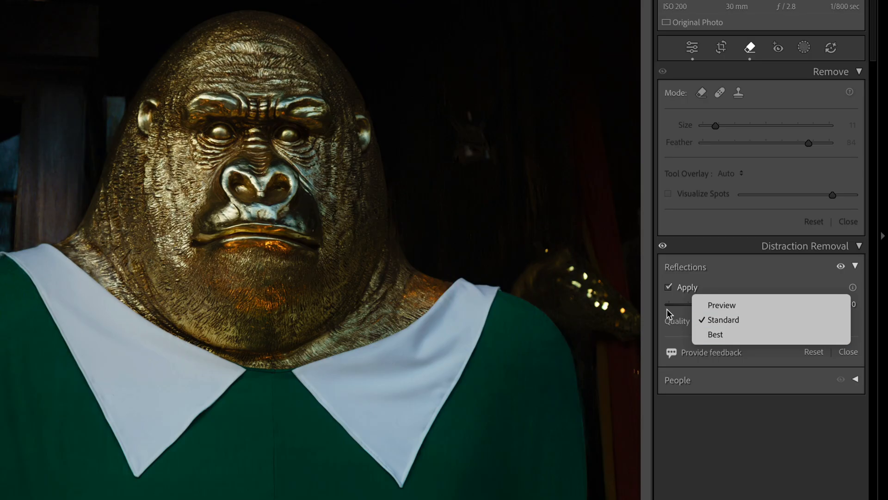
click(723, 319)
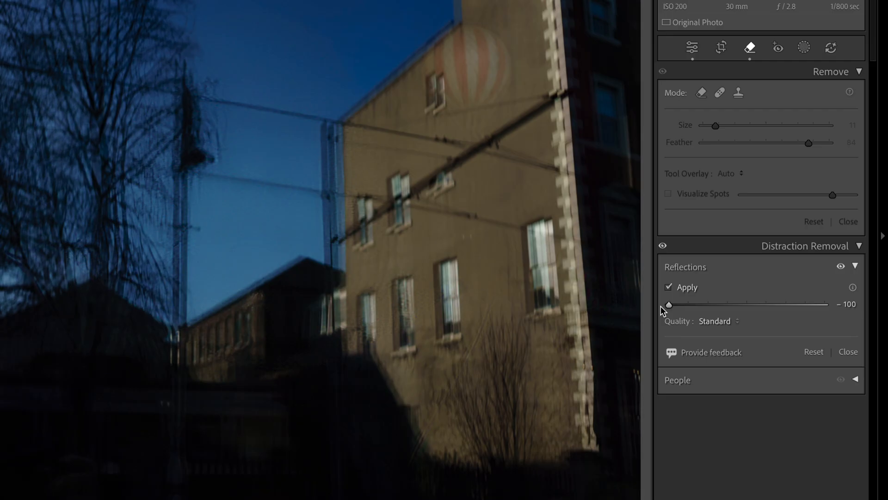
mouse_move(683, 314)
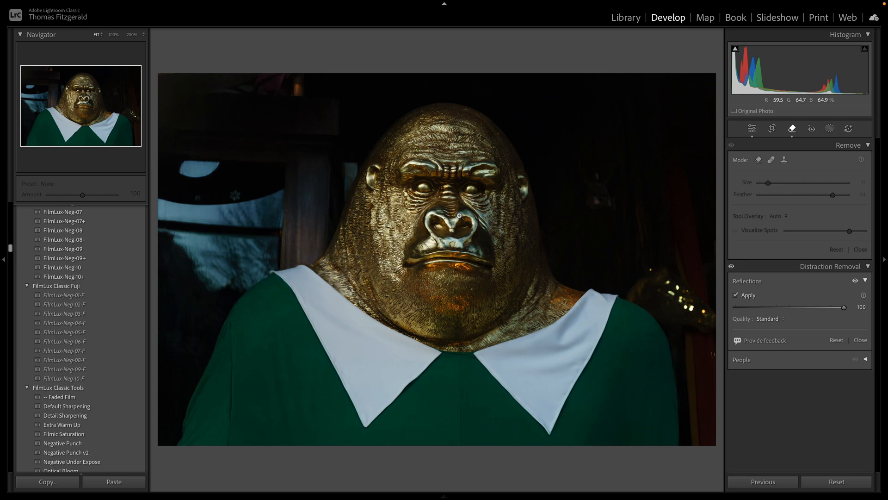
Step: Open the London skyline photo from the Library grid in Develop
click(626, 17)
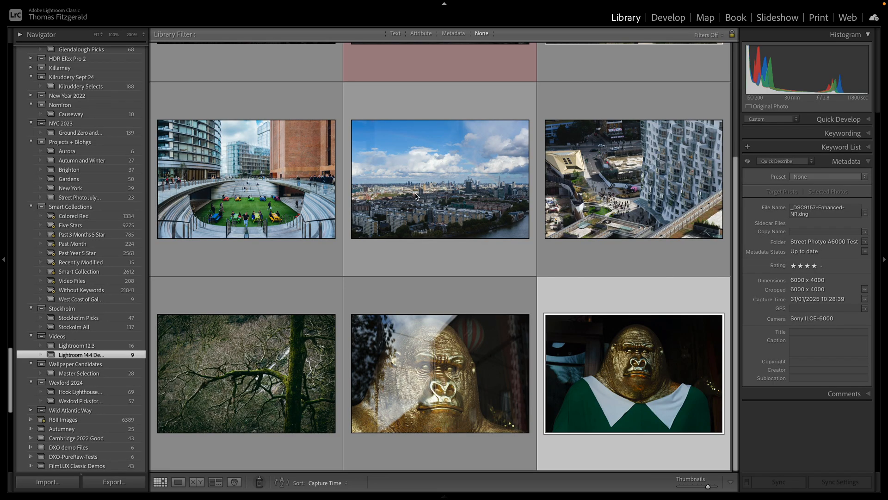
double_click(440, 179)
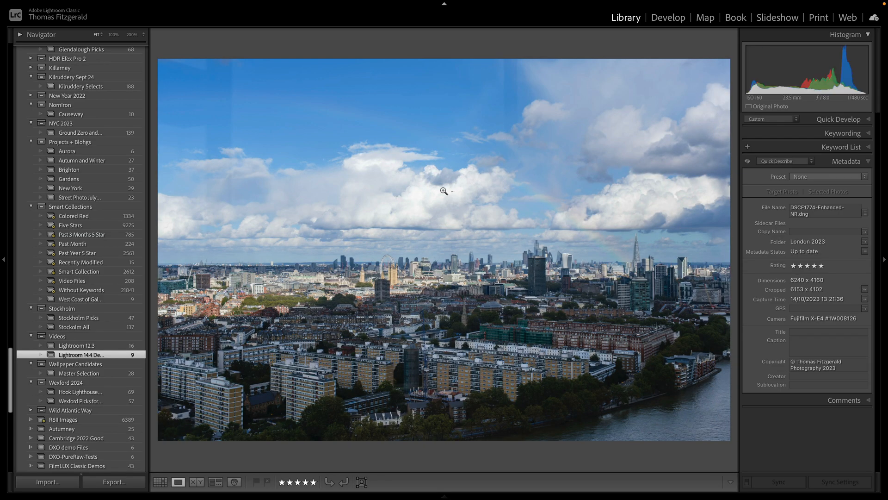
mouse_move(481, 187)
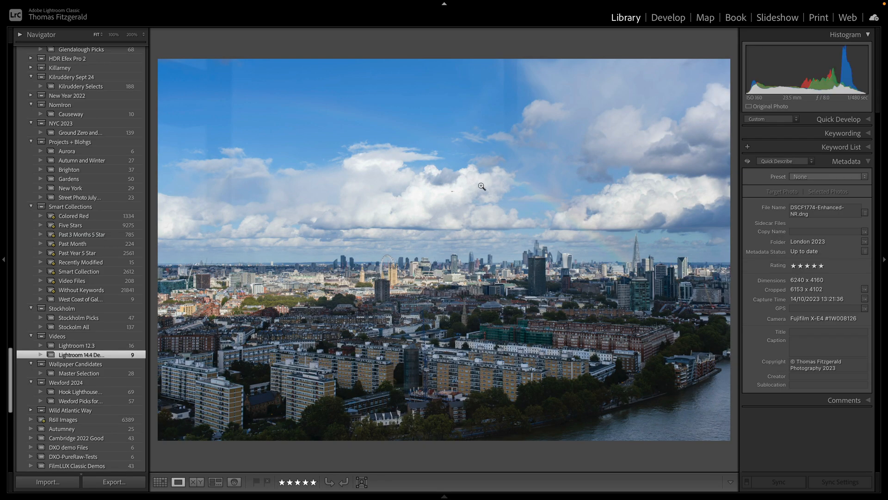
click(668, 17)
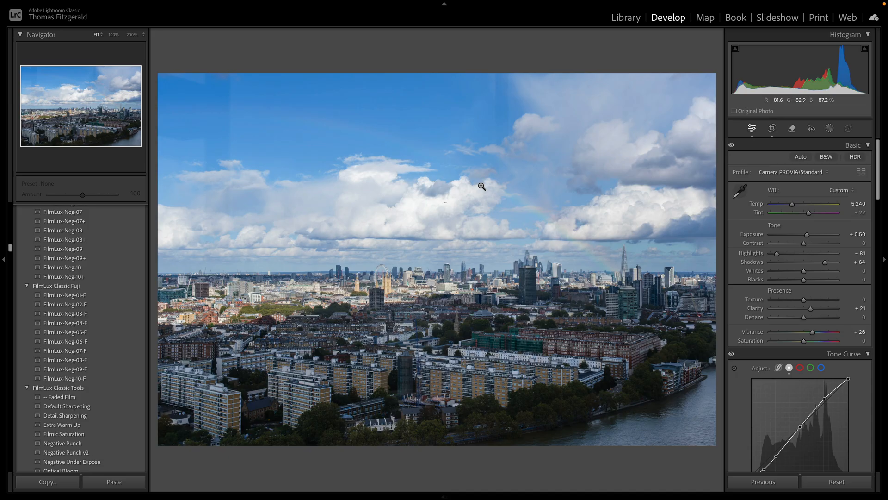
mouse_move(282, 233)
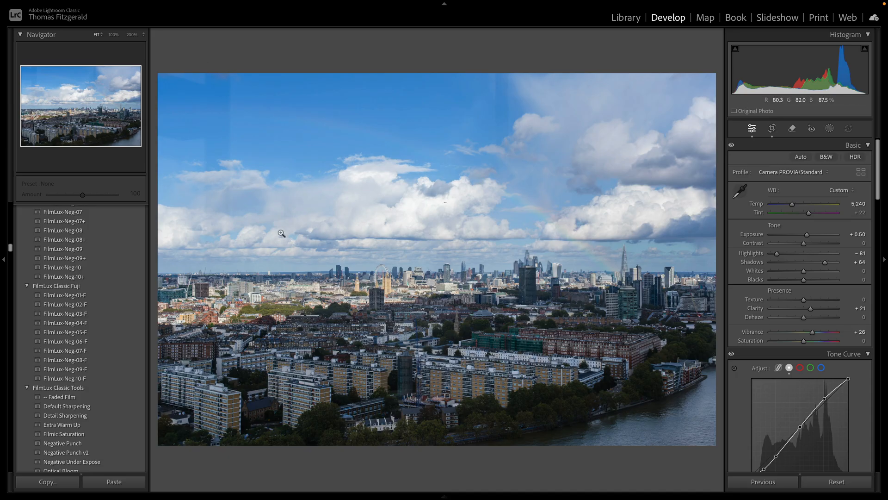
mouse_move(543, 165)
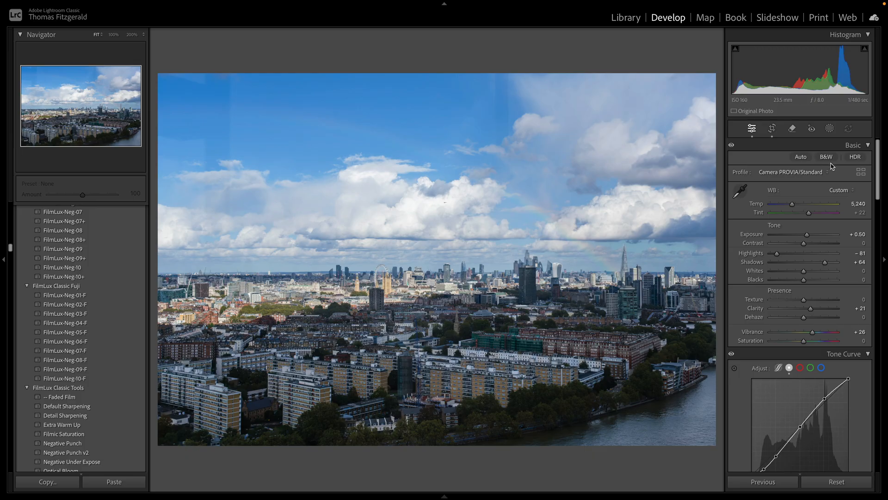
mouse_move(794, 129)
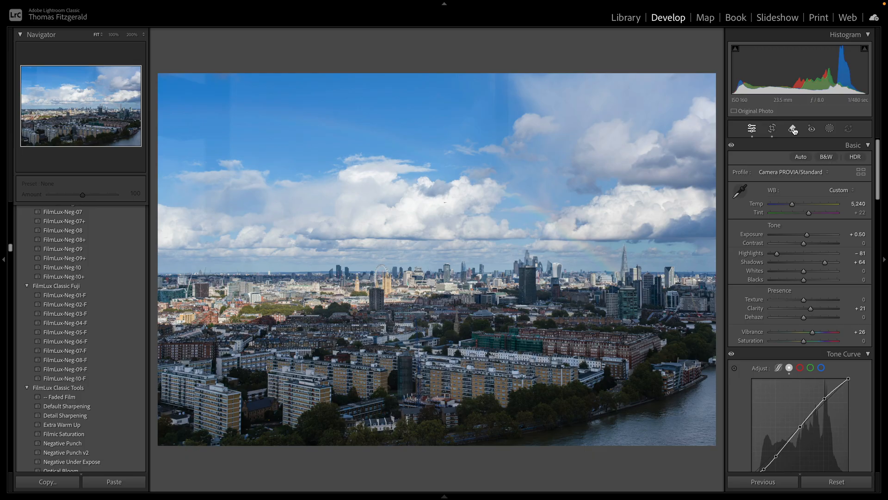
mouse_move(794, 129)
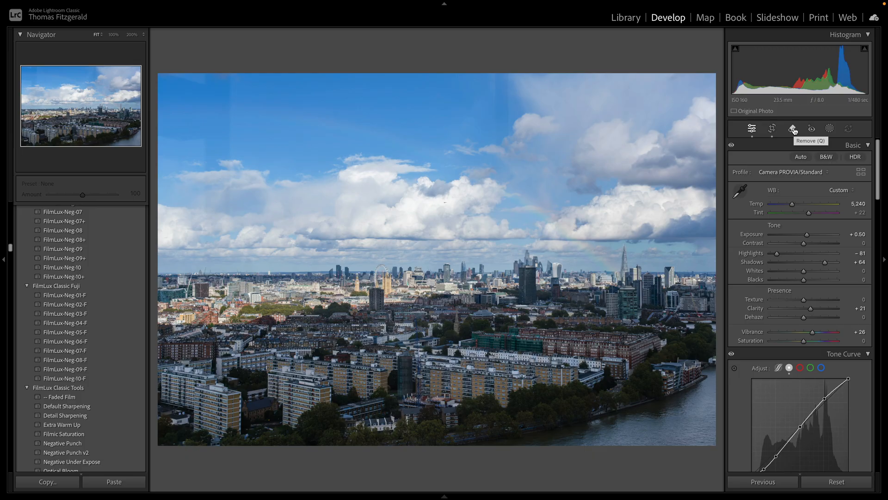
Step: Apply Reflections removal to the skyline photo, then return to the Basic panel
click(793, 128)
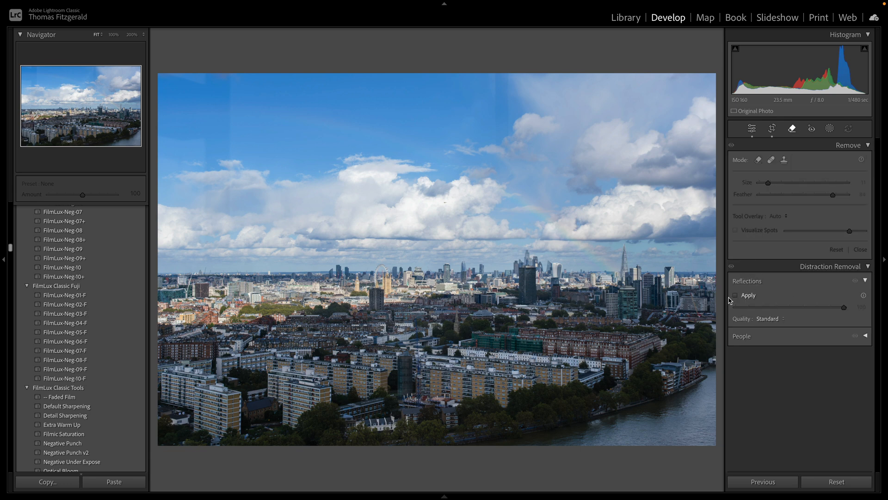
click(736, 295)
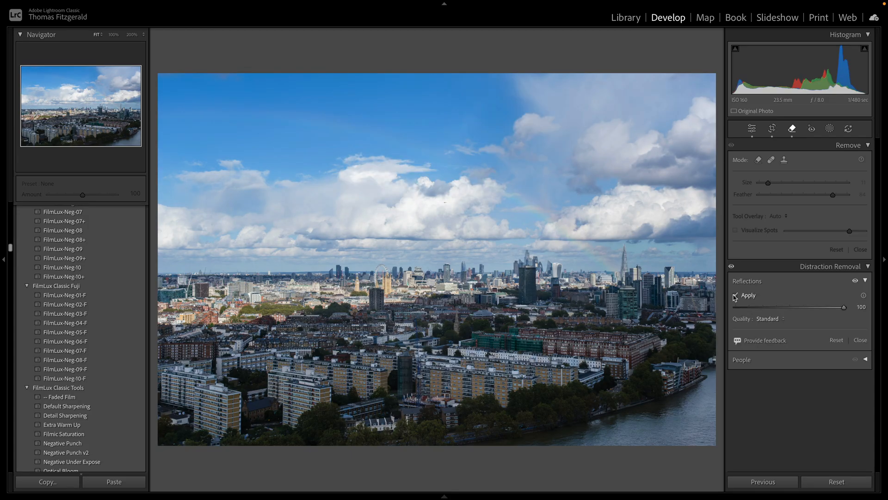
click(736, 295)
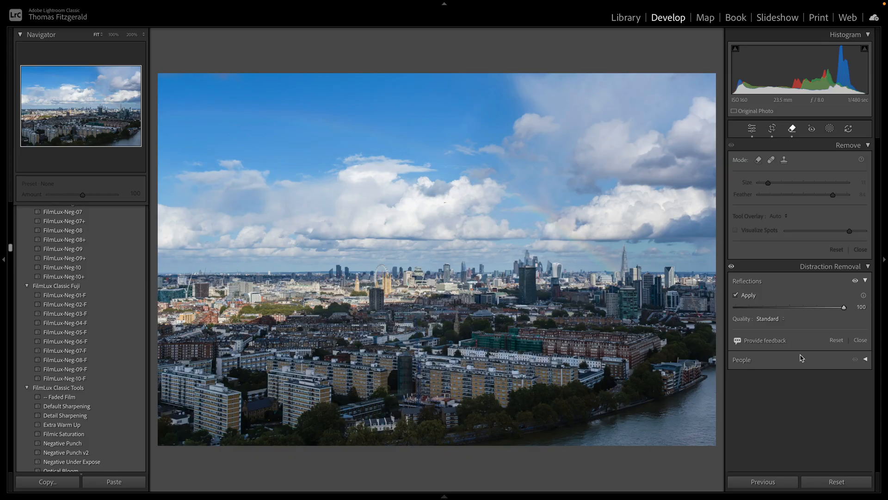
click(752, 128)
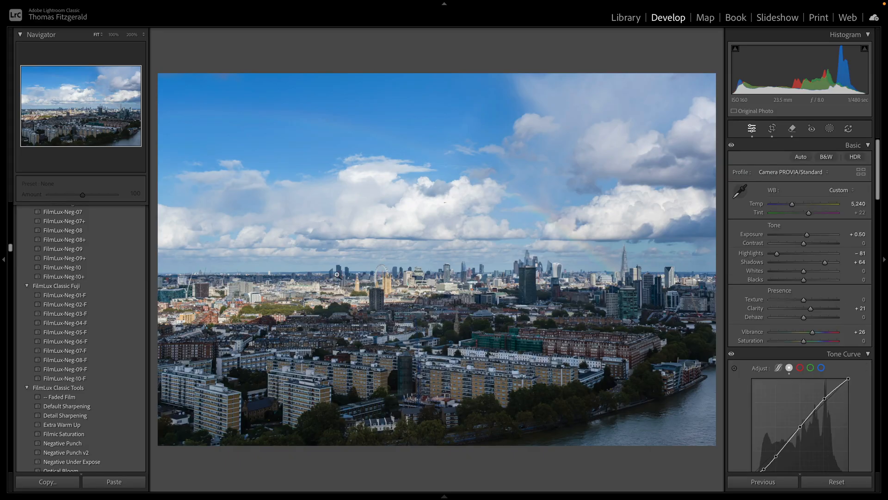
mouse_move(458, 229)
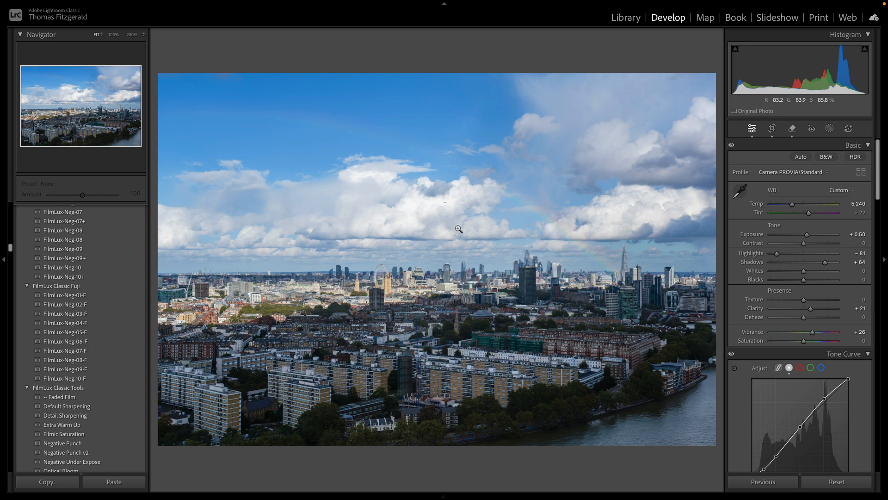
Step: Open the Brussels garden and spire photo from the Library grid in Develop
click(625, 18)
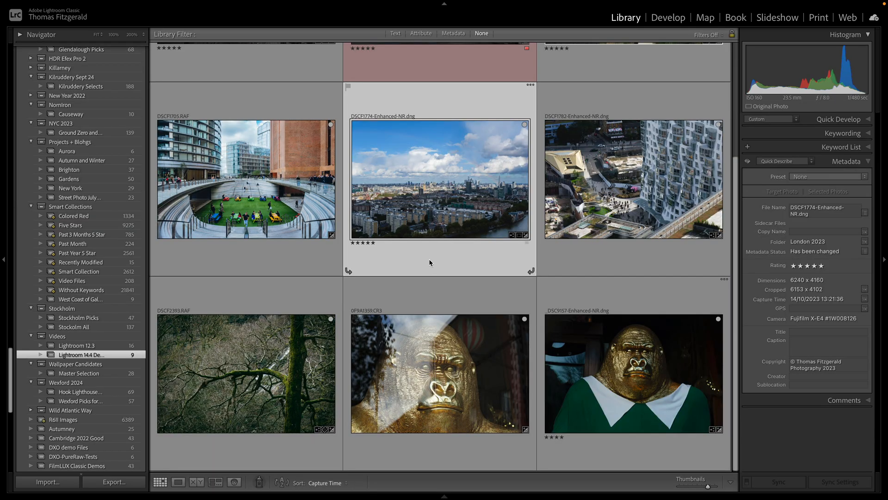
scroll(up, 3)
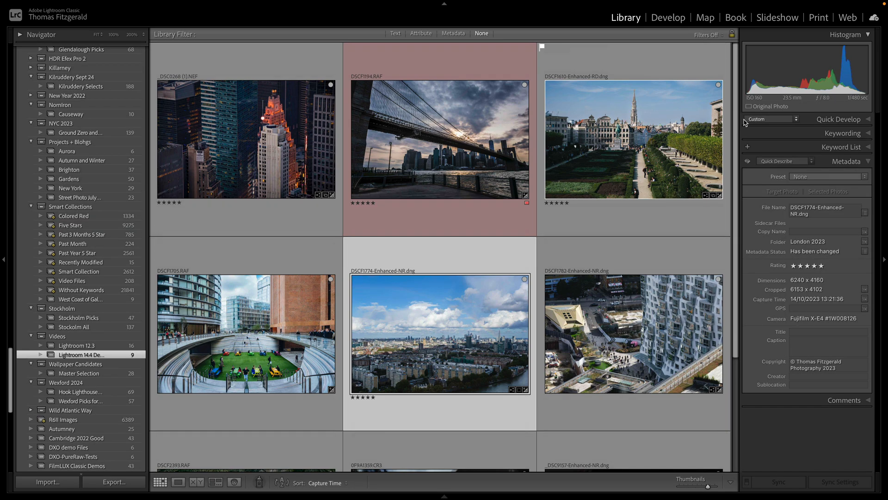
double_click(633, 139)
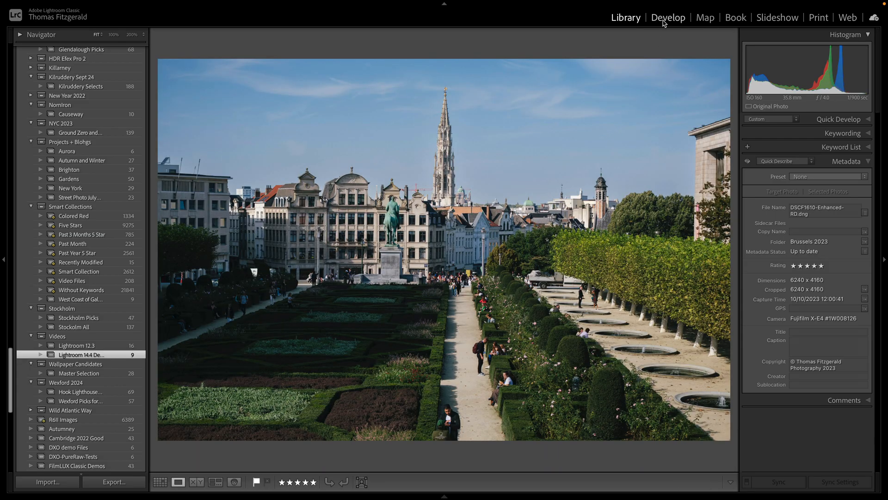
click(668, 18)
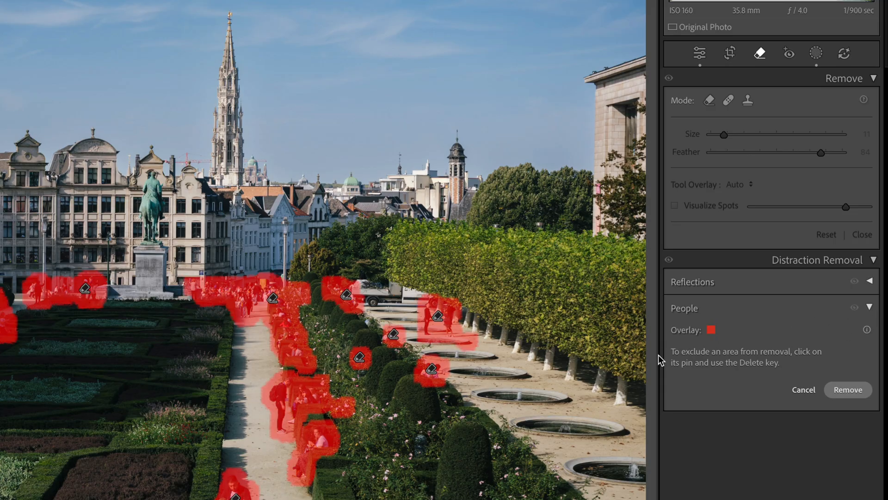
mouse_move(154, 296)
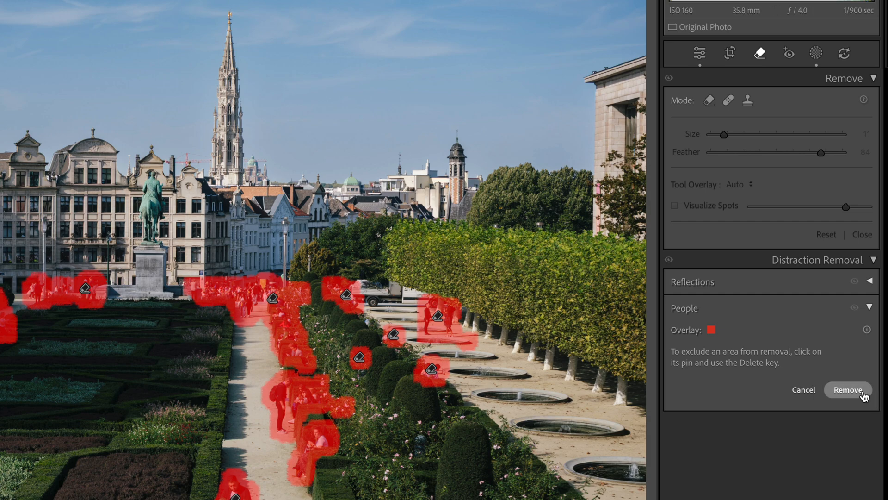
Step: Remove the marked people, inspect at 200% zoom, then return to the Library grid
click(847, 390)
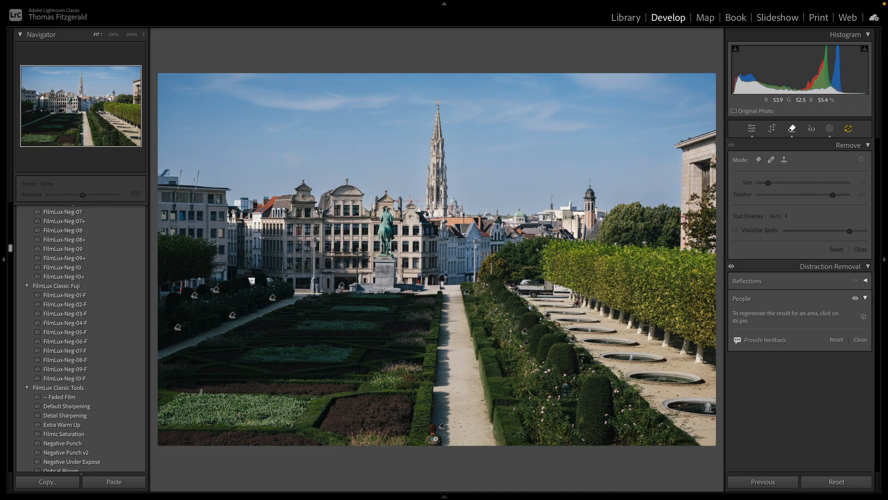
click(132, 35)
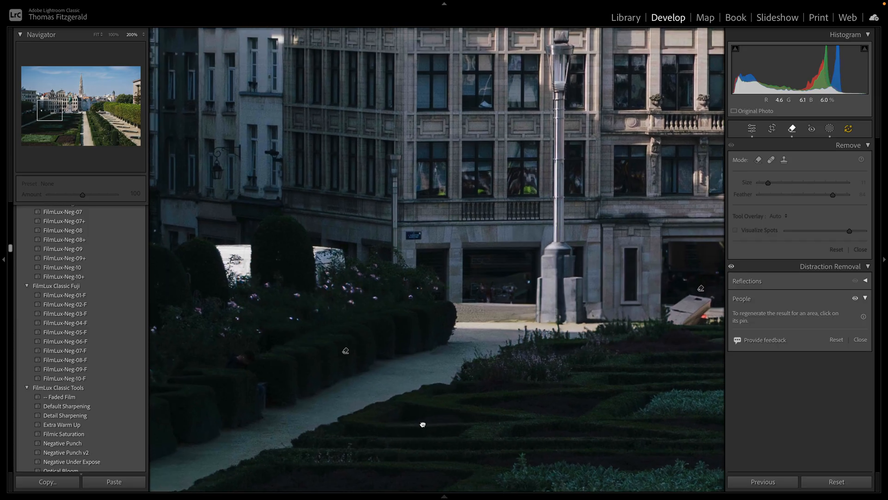
click(97, 35)
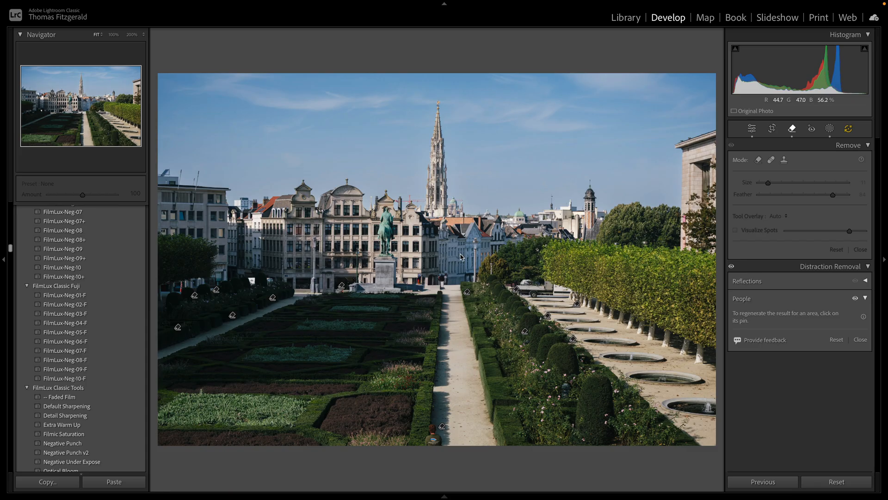
click(625, 17)
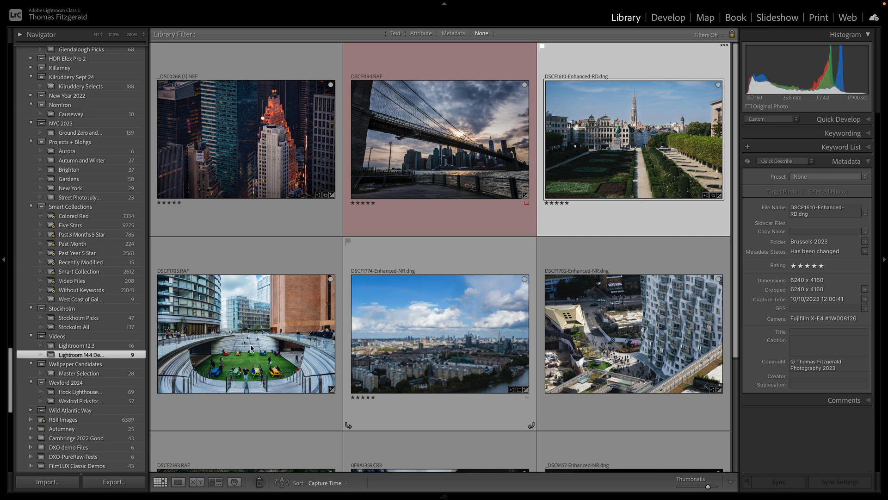
Step: Open the London amphitheatre photo in Develop and remove all detected people
double_click(246, 333)
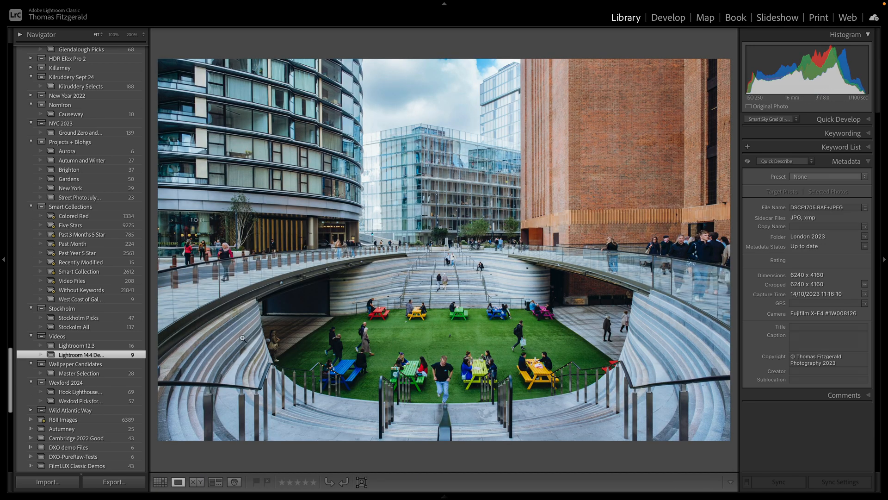
mouse_move(457, 295)
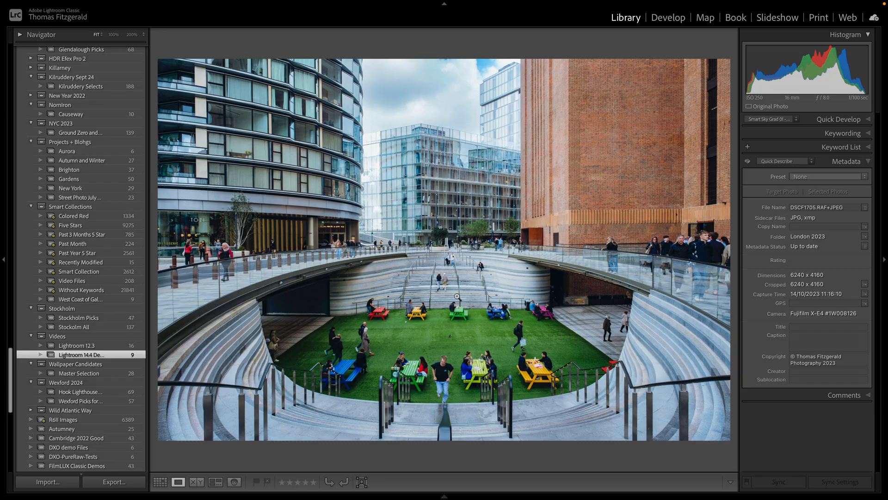
mouse_move(640, 10)
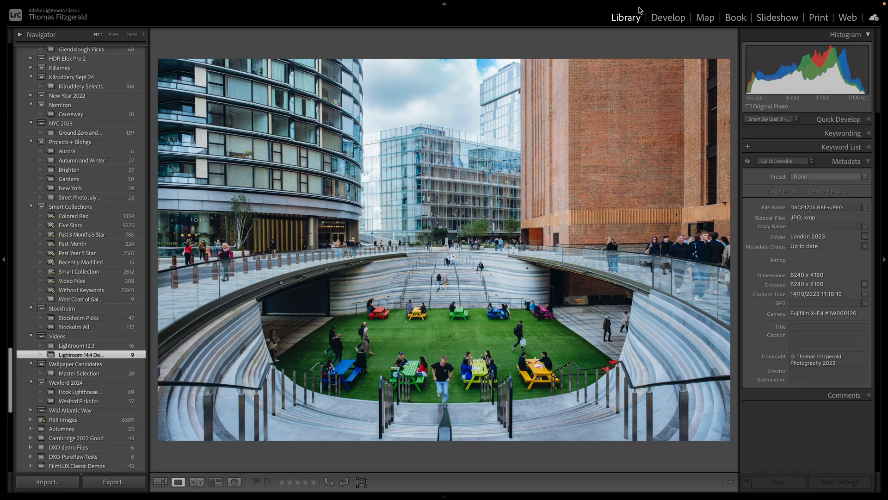
click(668, 18)
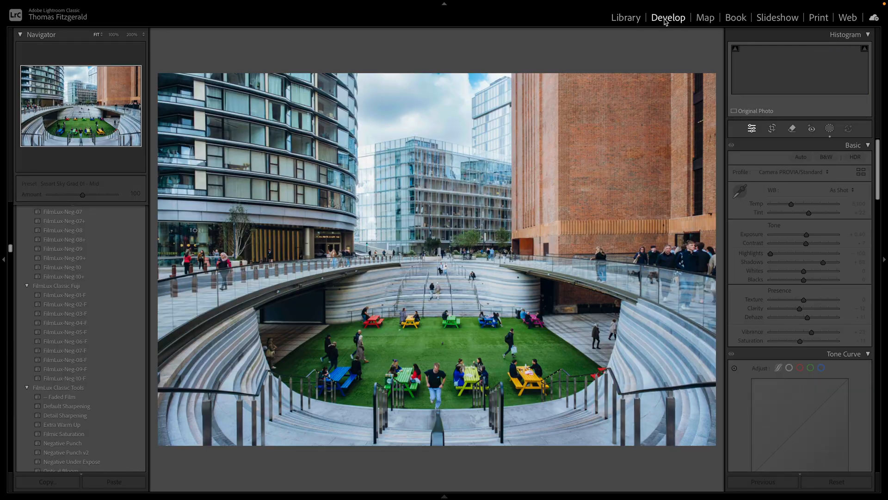
click(792, 129)
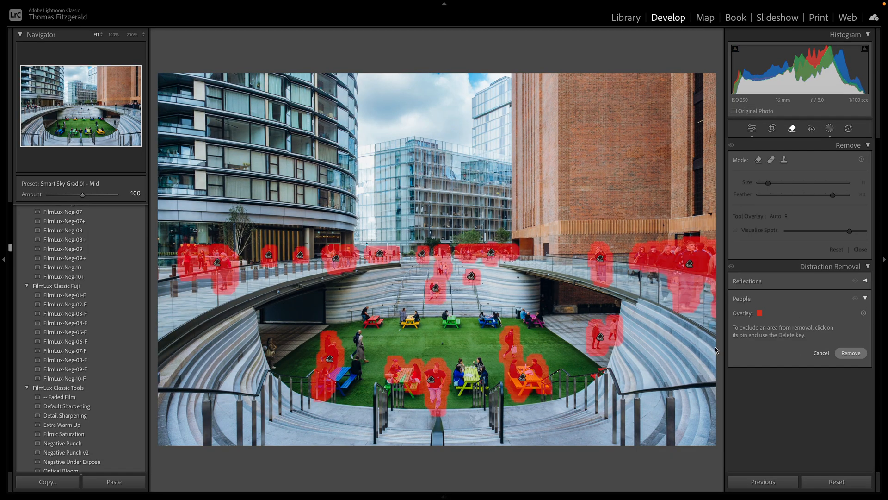
click(850, 353)
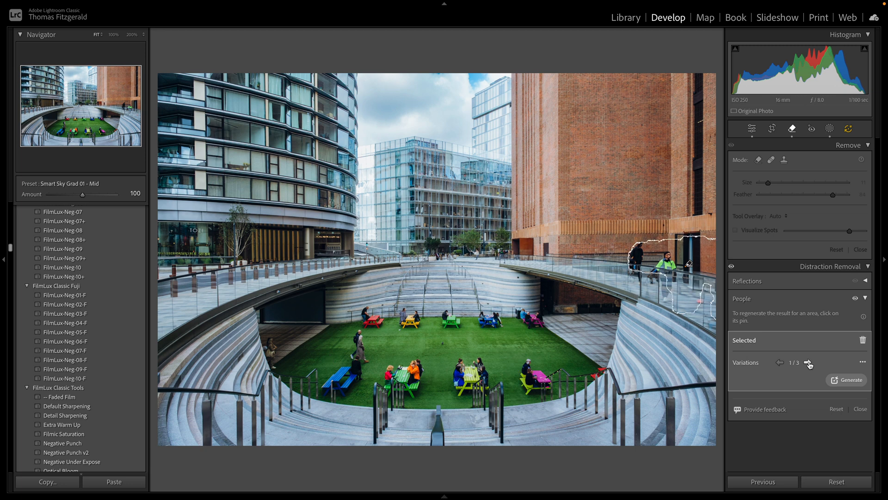
Step: Cycle through fill variations for two removed areas, including beside the pink picnic table
click(808, 363)
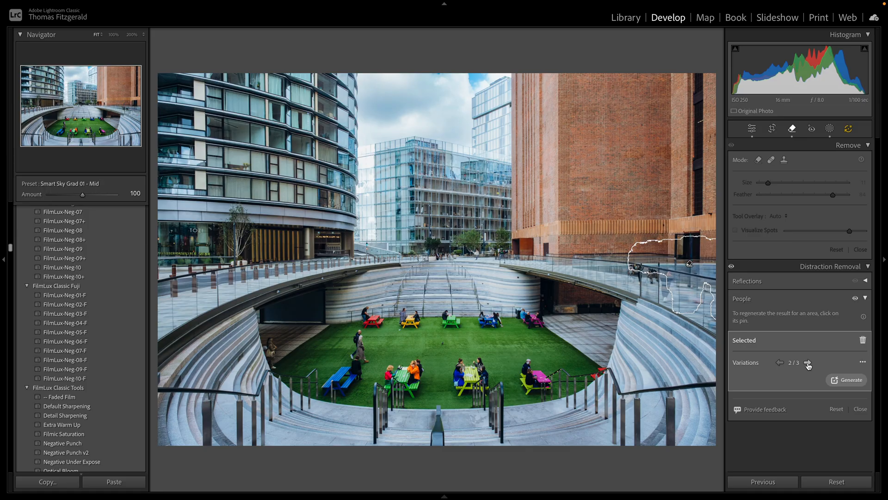
click(807, 363)
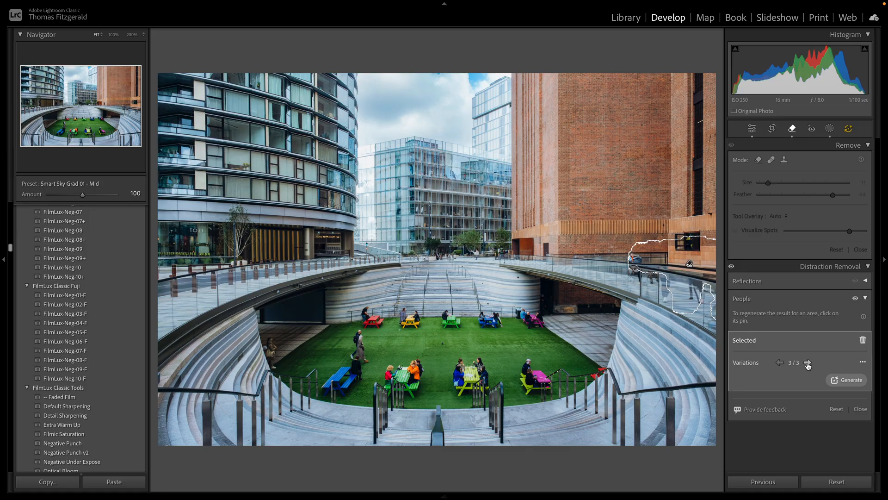
click(780, 363)
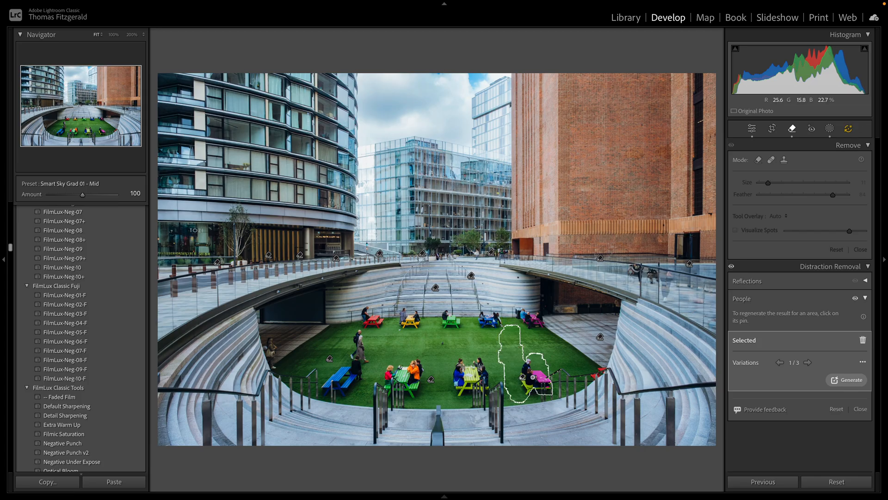
click(808, 362)
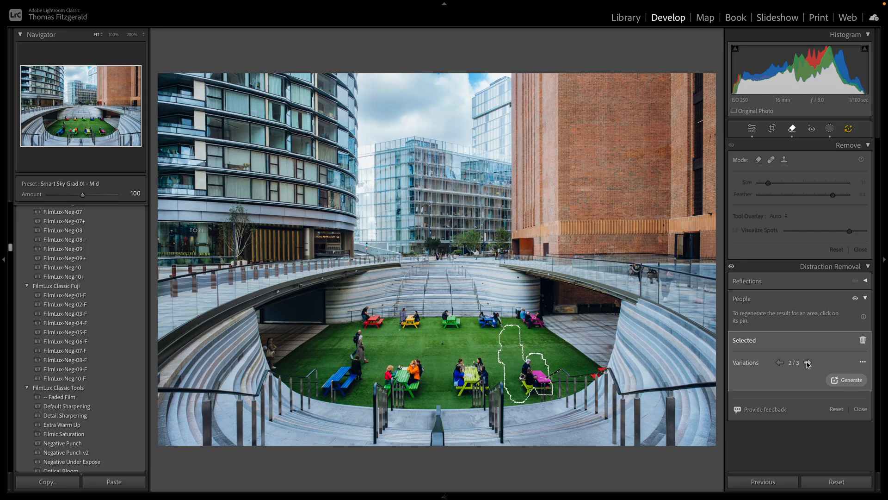
click(806, 363)
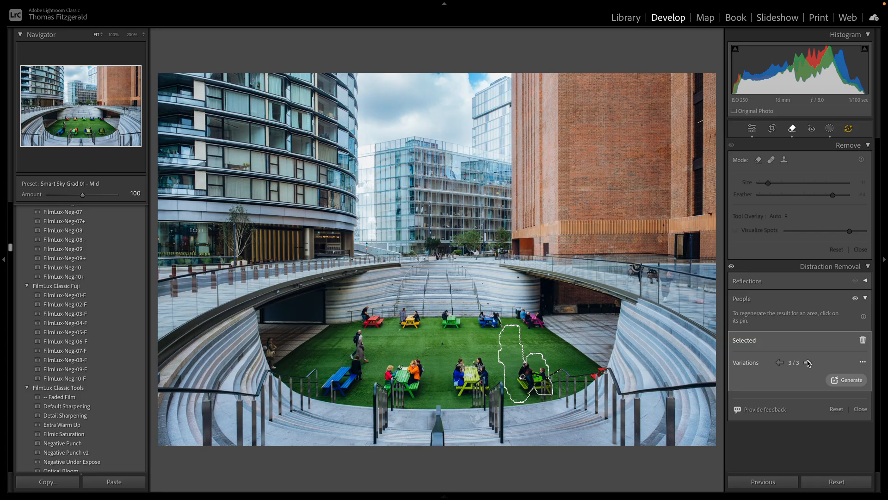
click(625, 18)
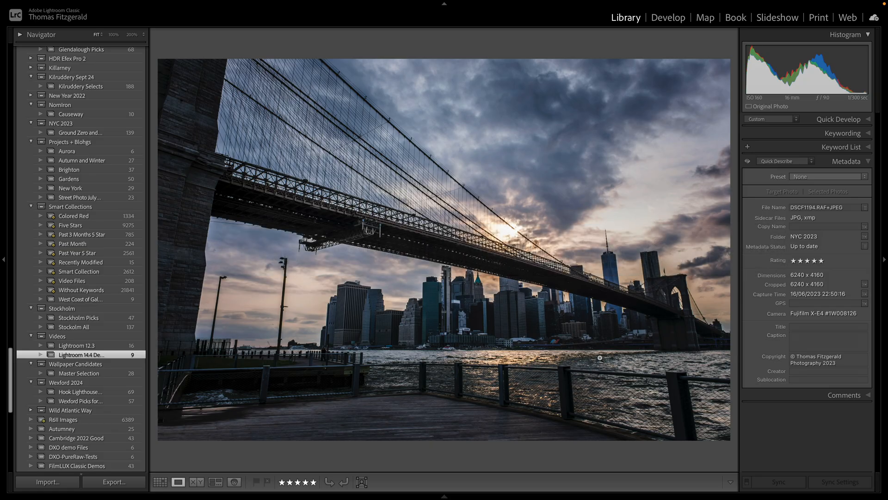
Step: Show the London 2023 folder in Grid view, after switching to Lough Ennel CI and back
click(160, 482)
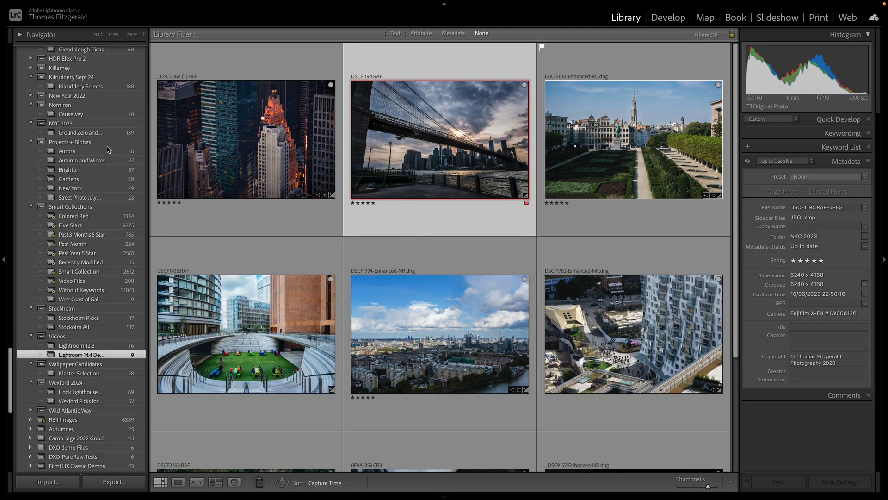
scroll(down, 3)
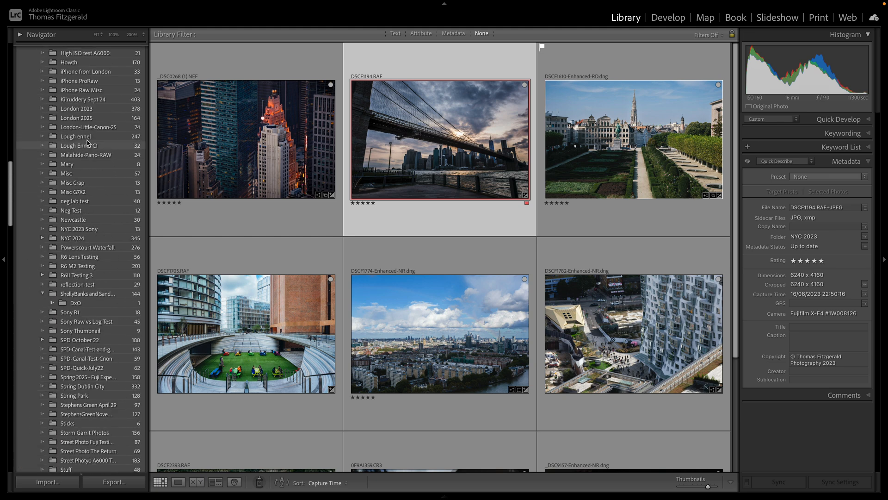
click(76, 115)
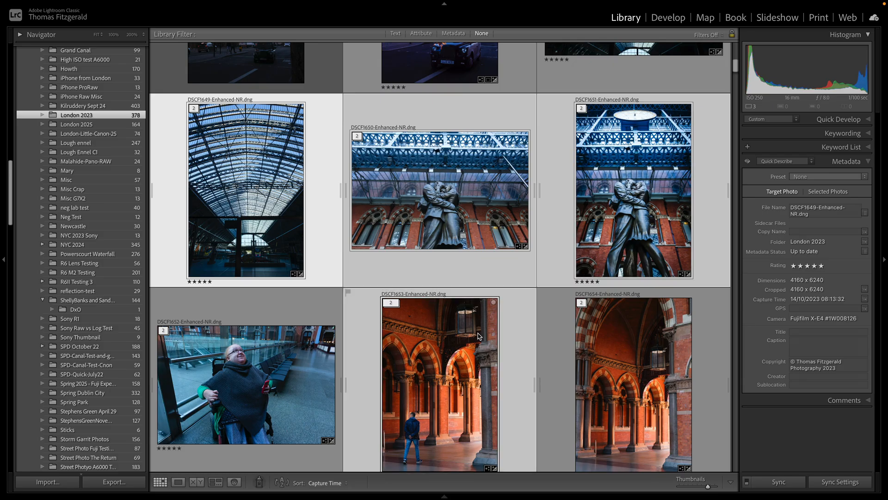
click(79, 152)
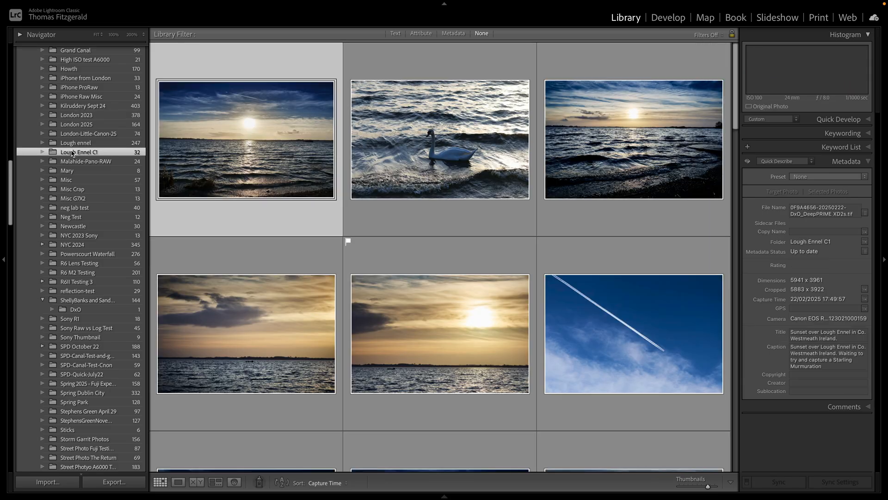
click(76, 114)
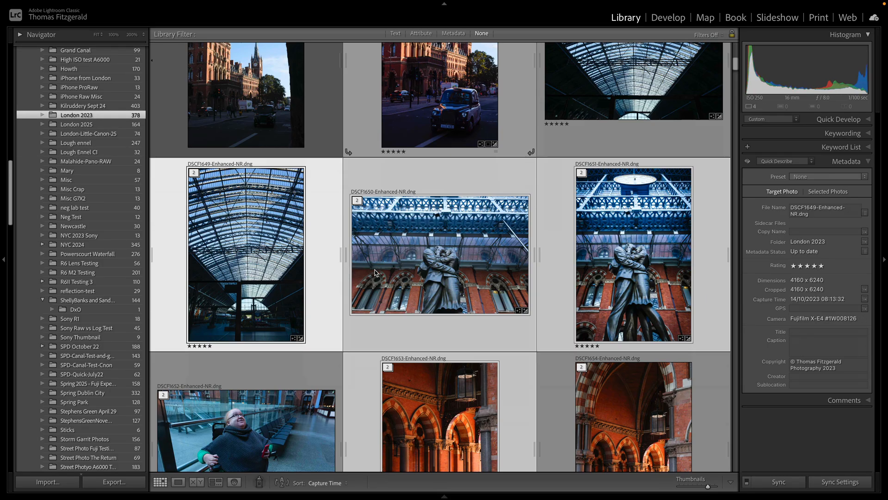
scroll(down, 3)
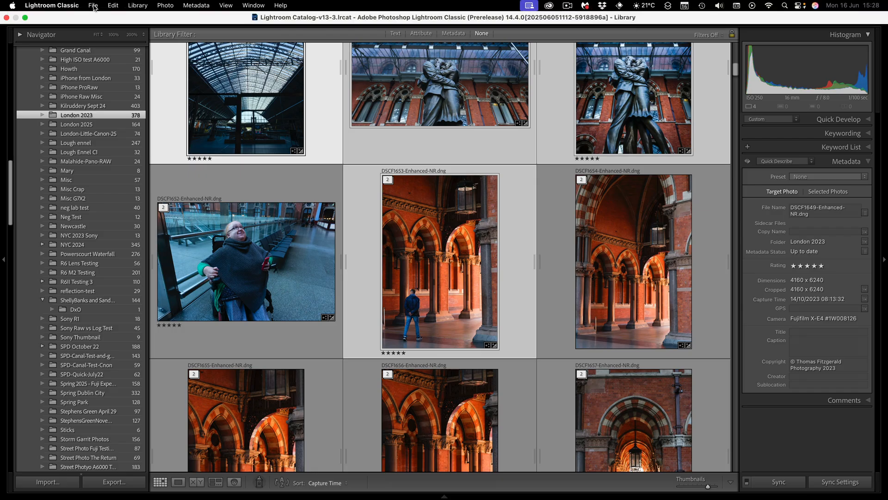
Step: Keep 'Remember the last selection from a source during the session' enabled in Preferences, then close it
click(51, 6)
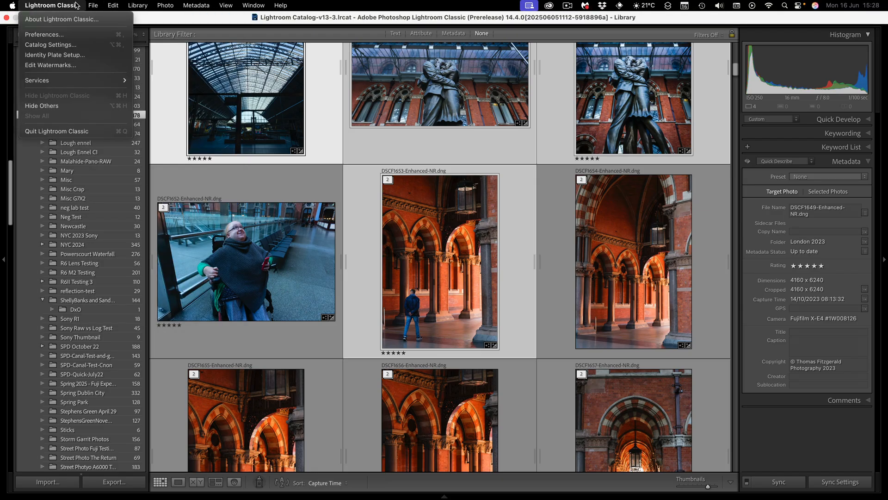
mouse_move(66, 34)
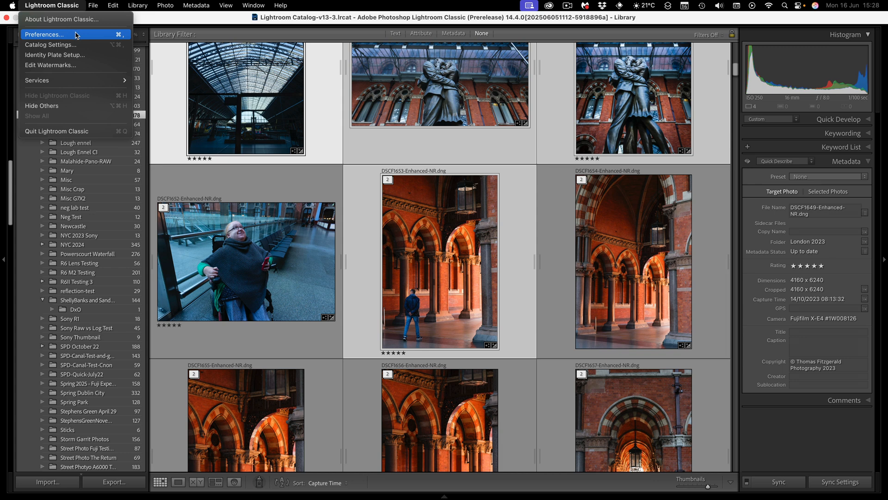
click(44, 34)
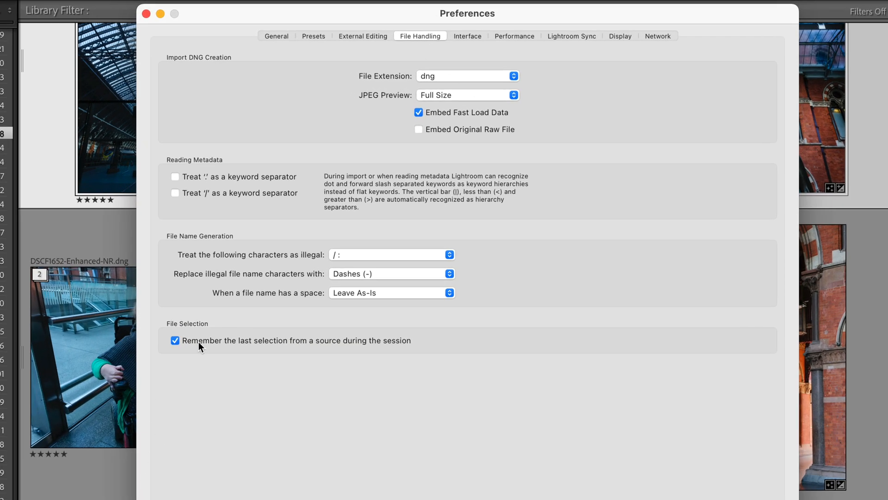
mouse_move(351, 351)
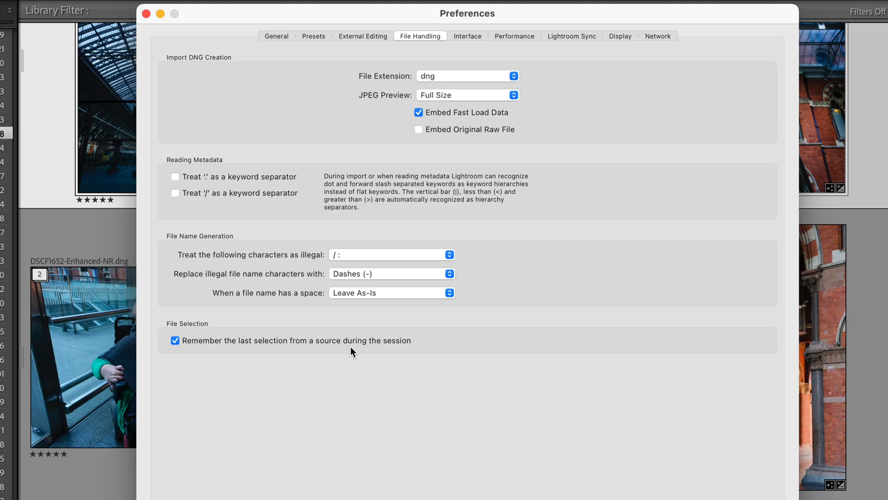
mouse_move(420, 349)
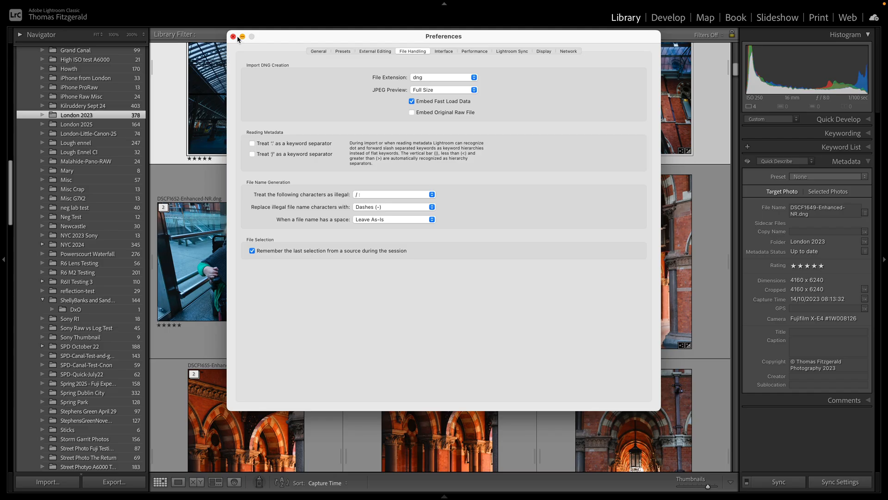
click(233, 36)
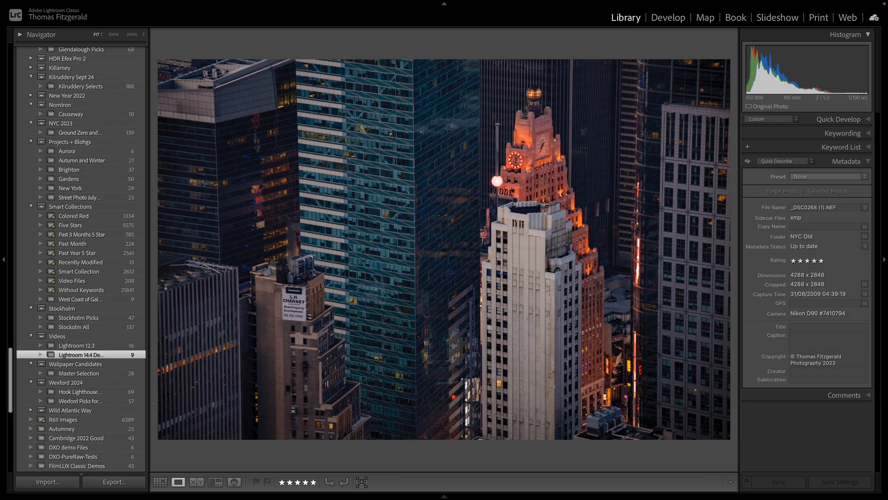